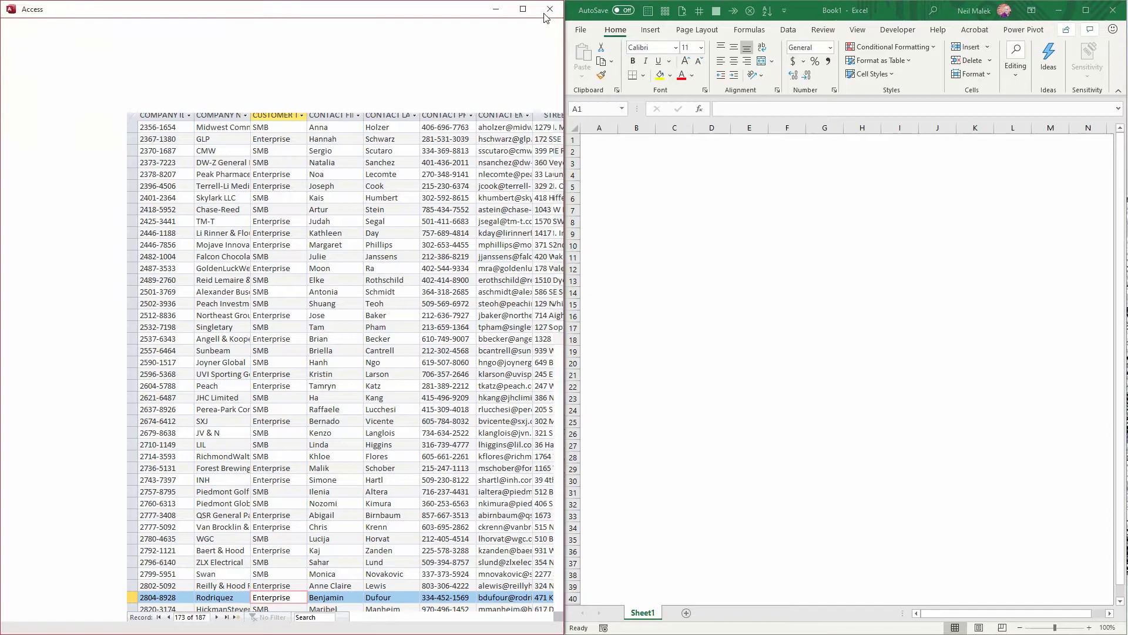
# Close the Access database window and maximize the blank Excel workbook.
pyautogui.click(547, 8)
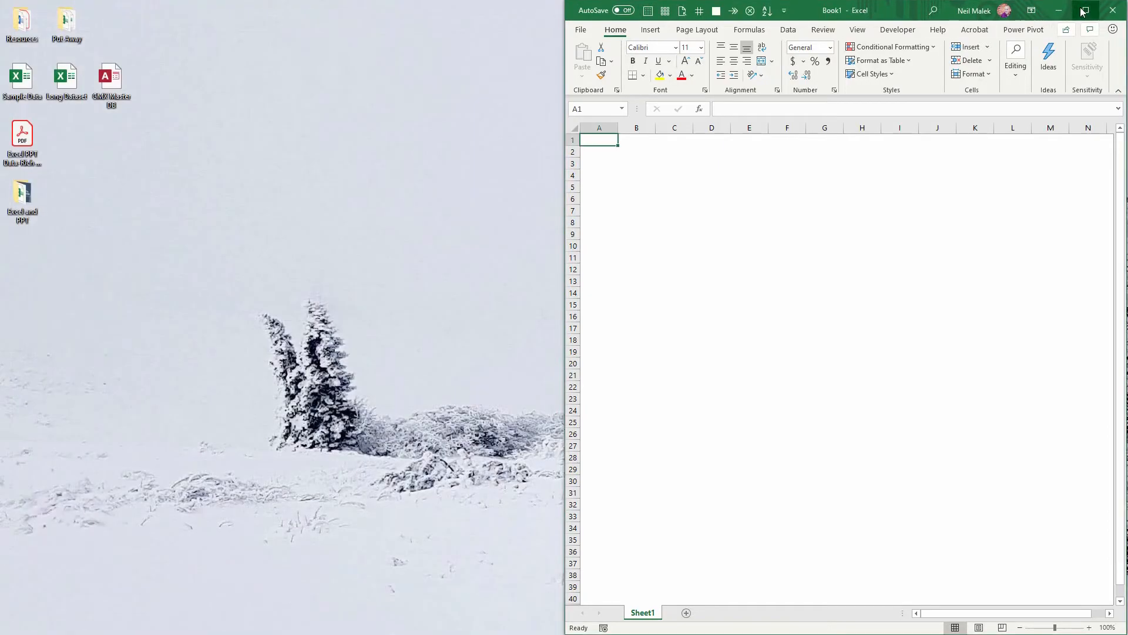
pyautogui.click(1085, 9)
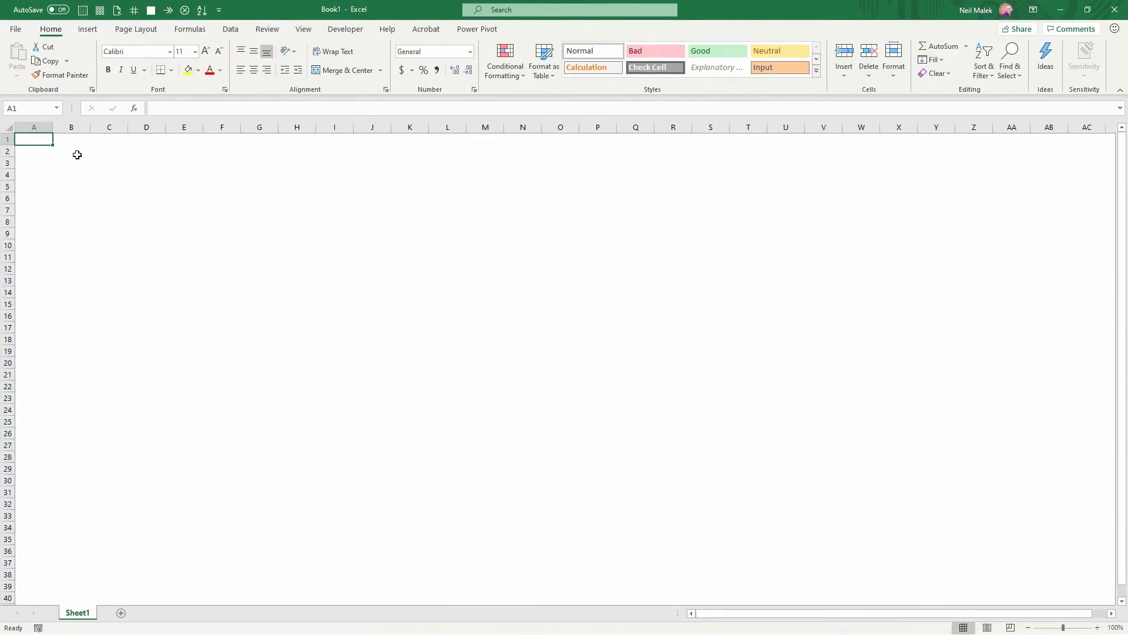
# Select cell B2 as the import destination and open the Get Data options.
pyautogui.click(71, 151)
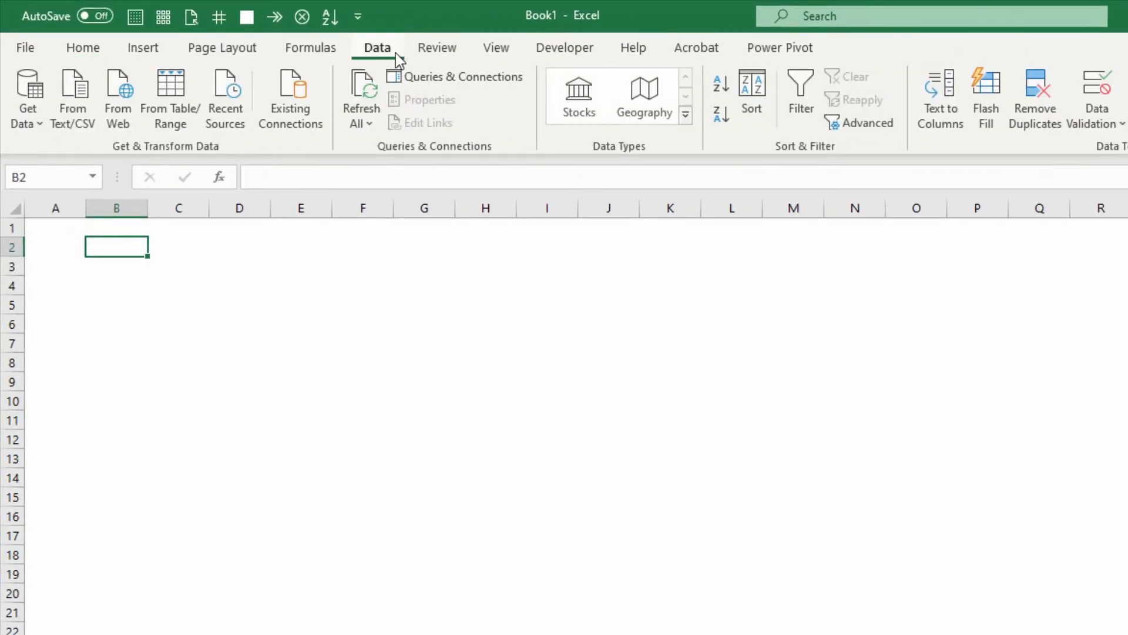
pyautogui.click(26, 97)
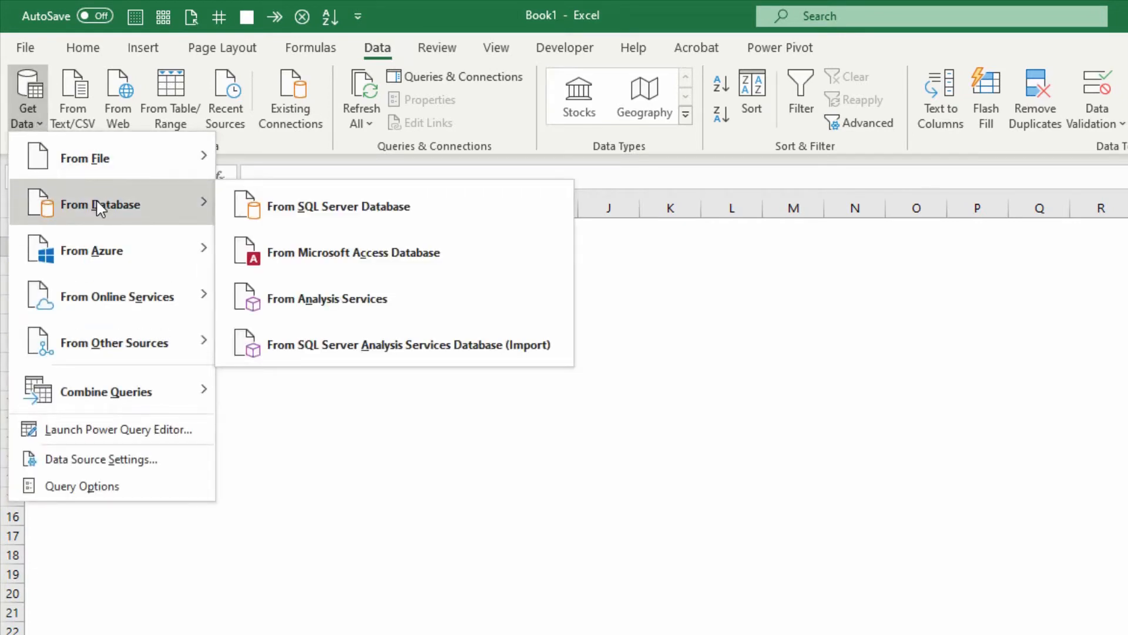
pyautogui.moveTo(373, 266)
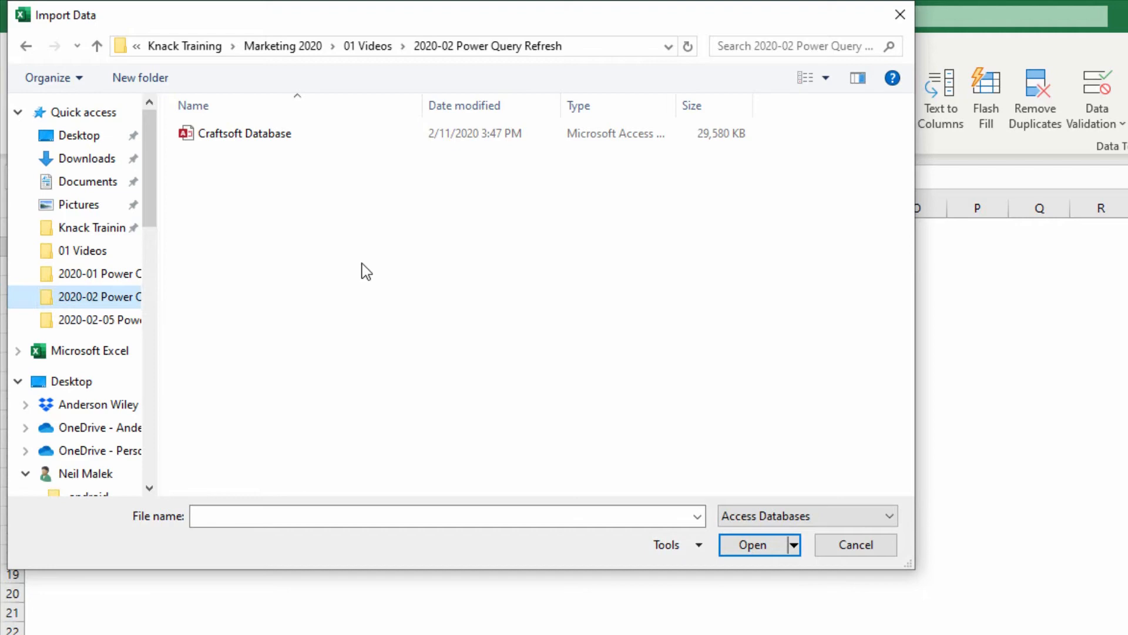
pyautogui.moveTo(250, 134)
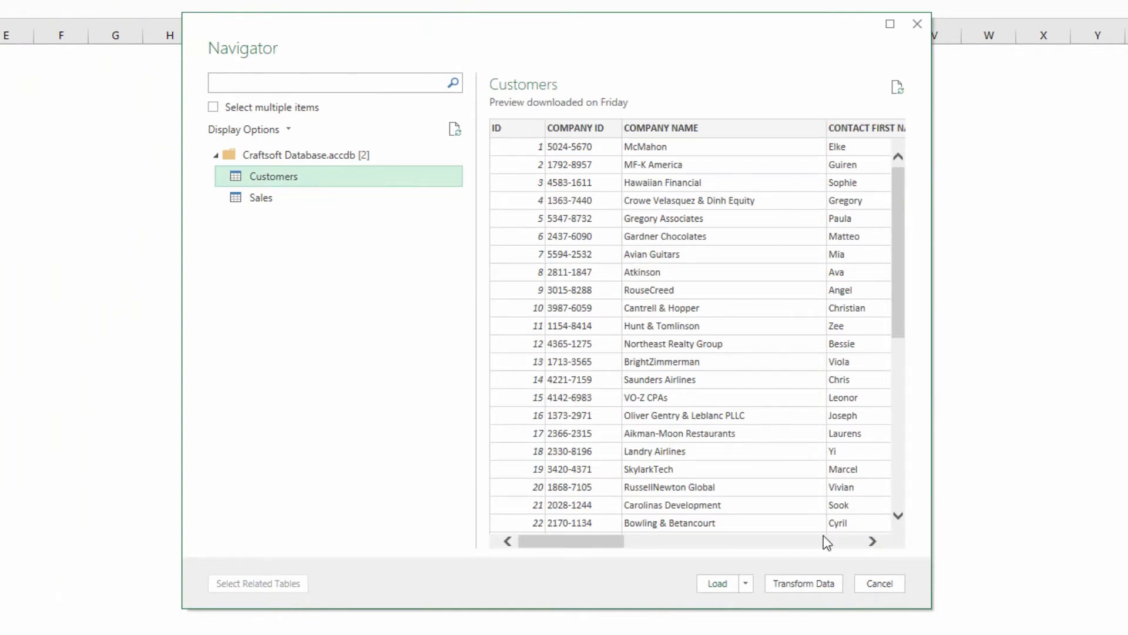
pyautogui.moveTo(820, 590)
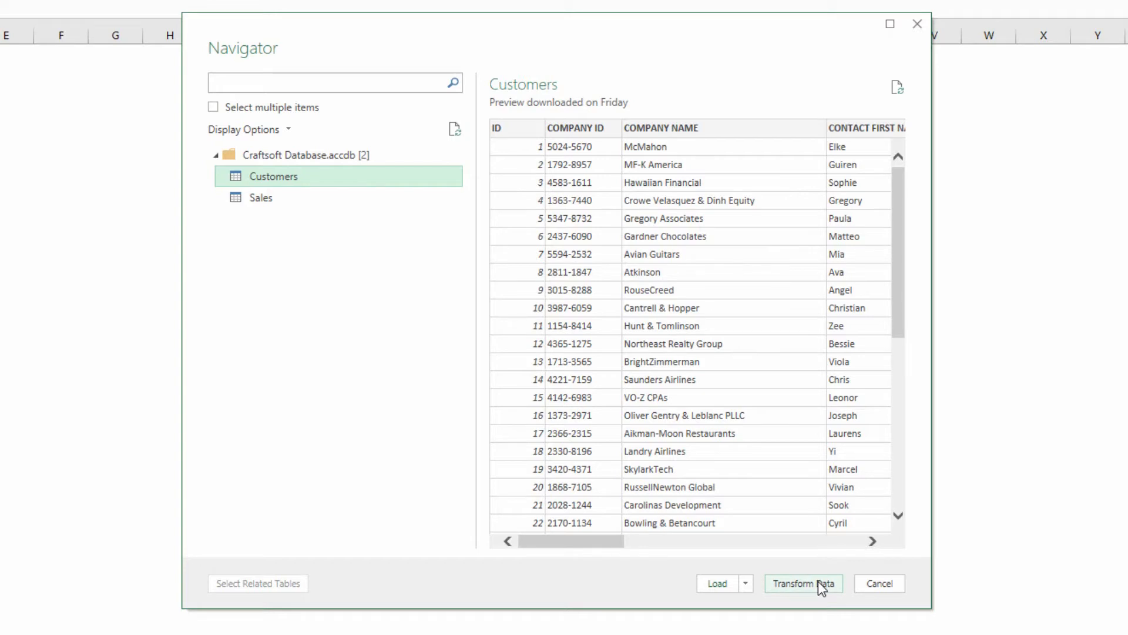
# Send the Craftsoft Database's Customers table to the Power Query Editor via Transform Data.
pyautogui.click(804, 583)
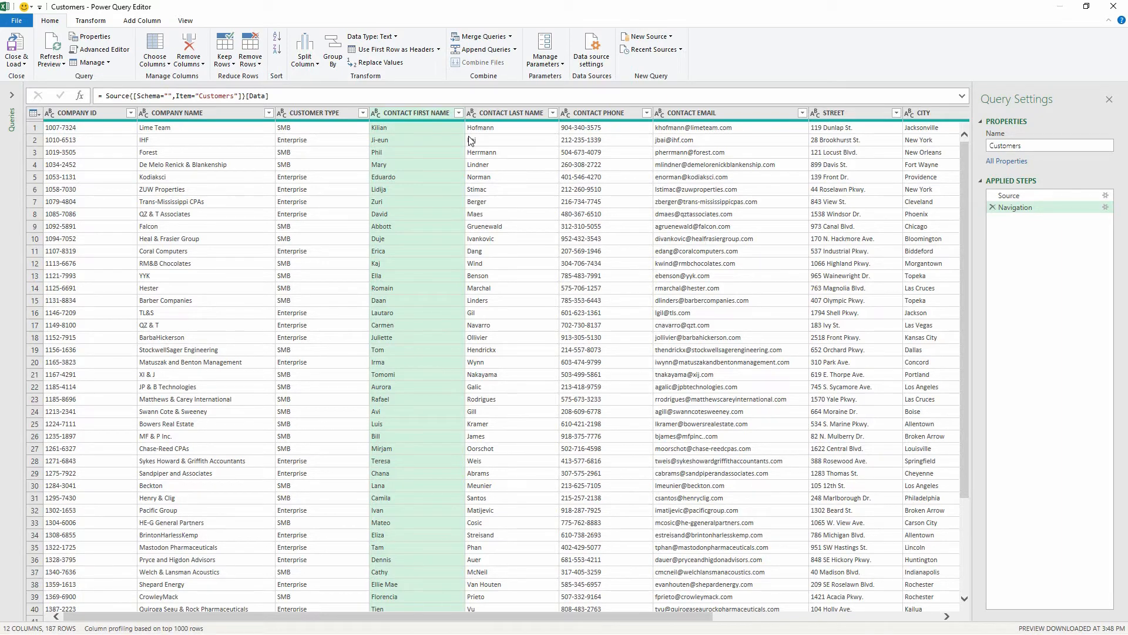
pyautogui.moveTo(464, 140)
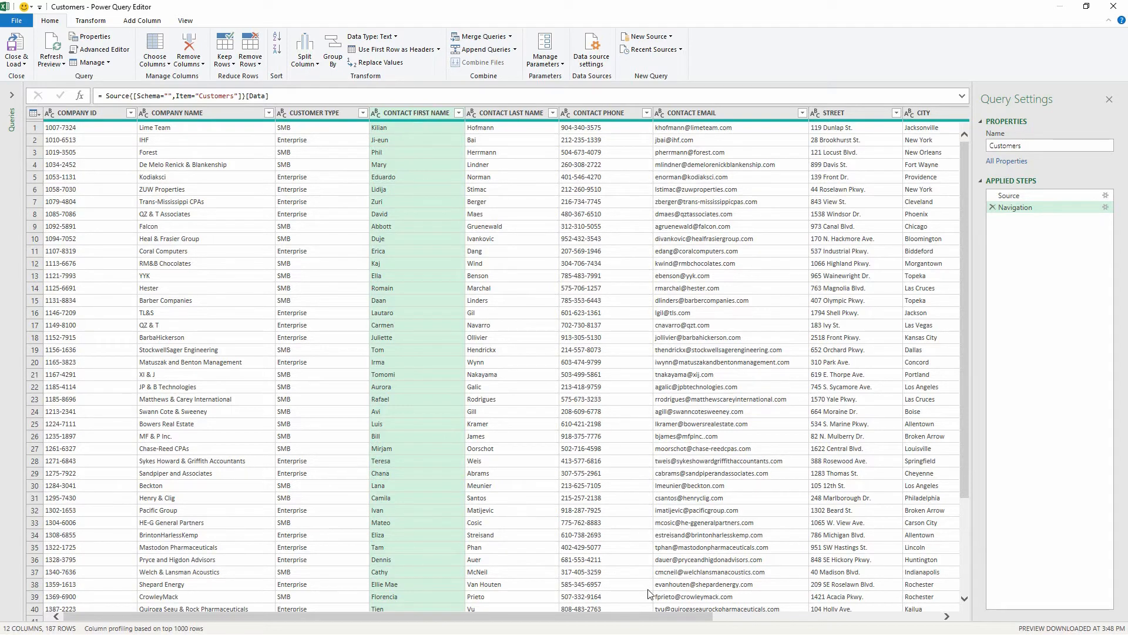
# Remove the contact-through-STREET columns and the PHONE column from the Customers query.
pyautogui.hscroll(3)
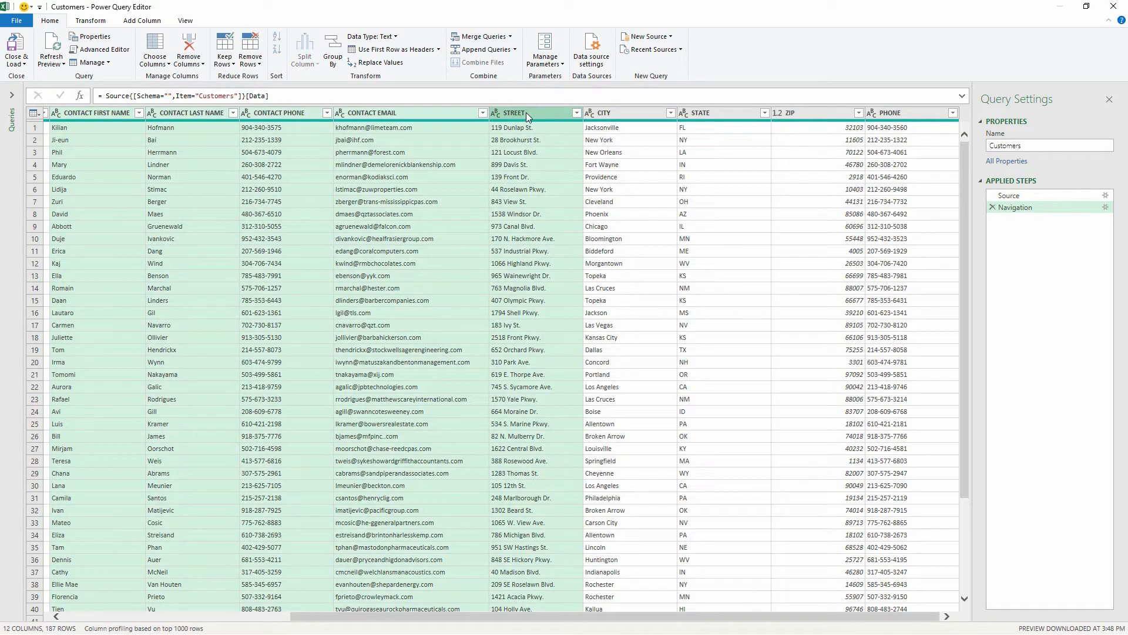
pyautogui.rightClick(530, 113)
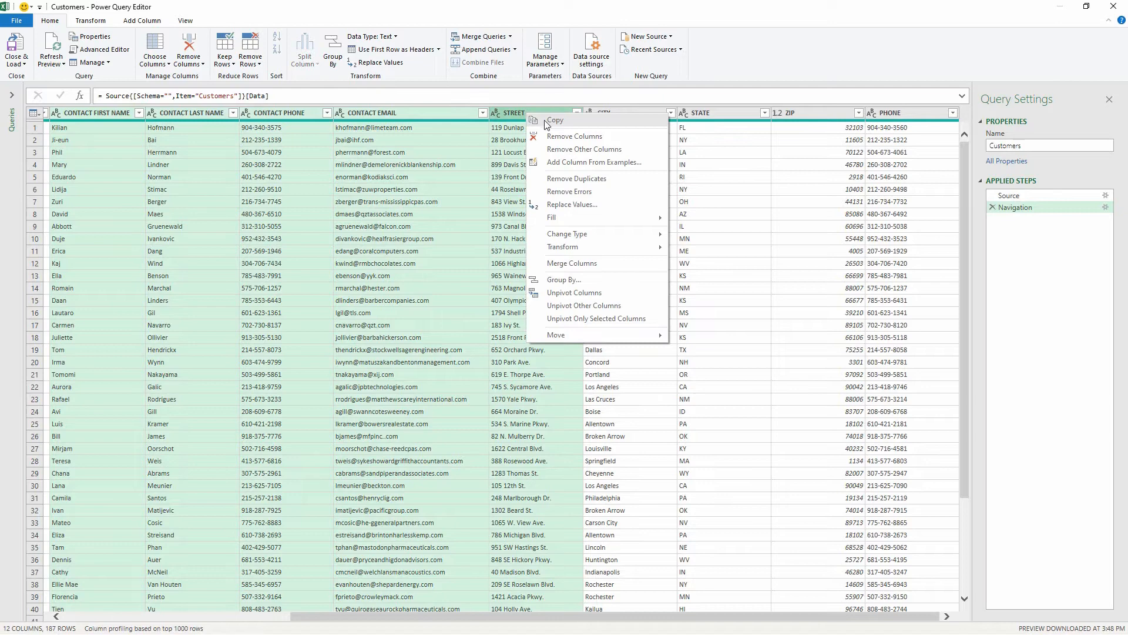
pyautogui.moveTo(574, 136)
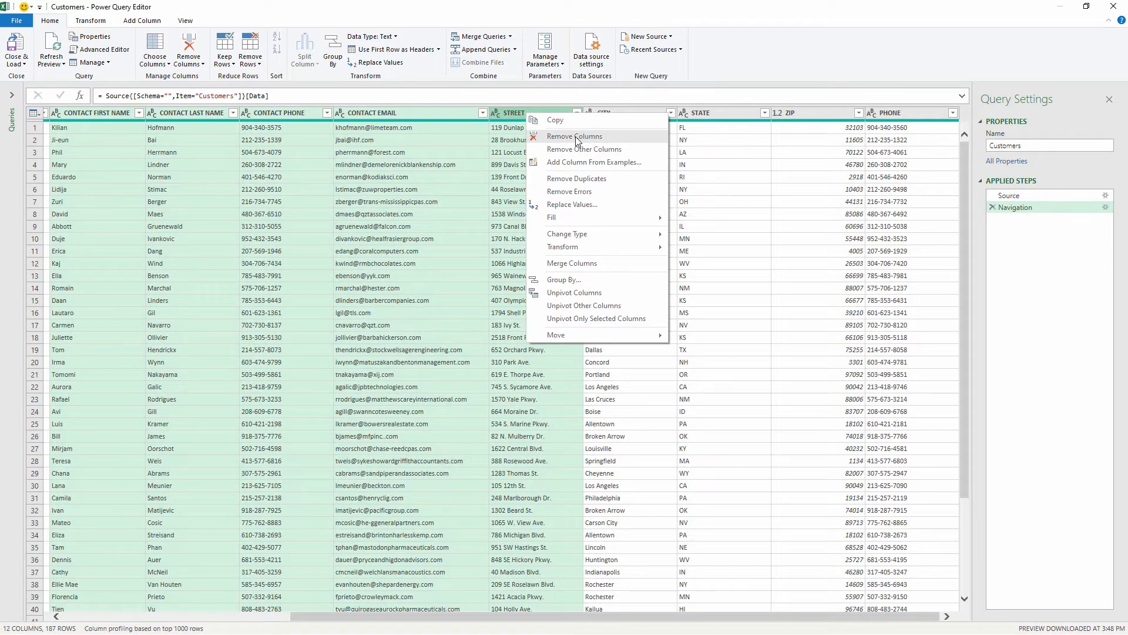
pyautogui.click(574, 135)
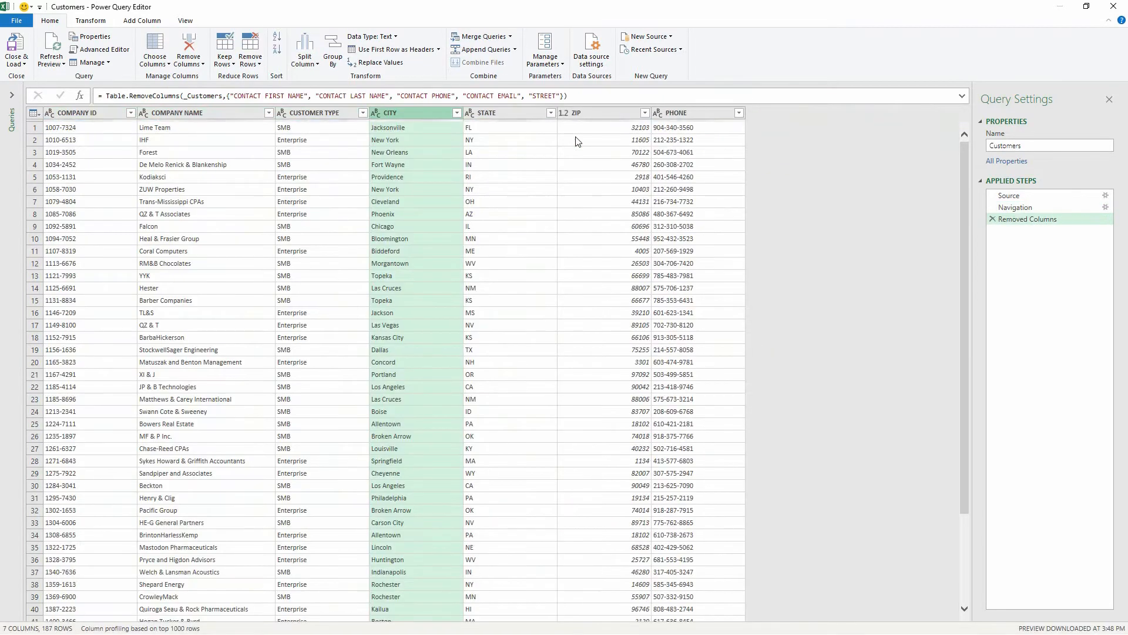
pyautogui.click(688, 112)
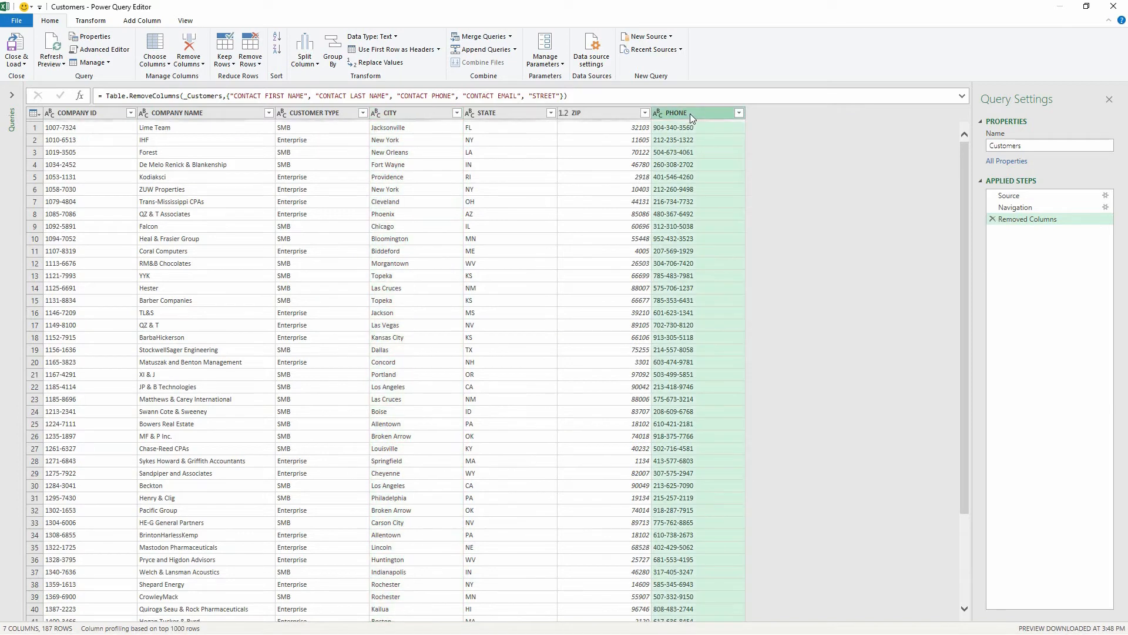
pyautogui.rightClick(686, 113)
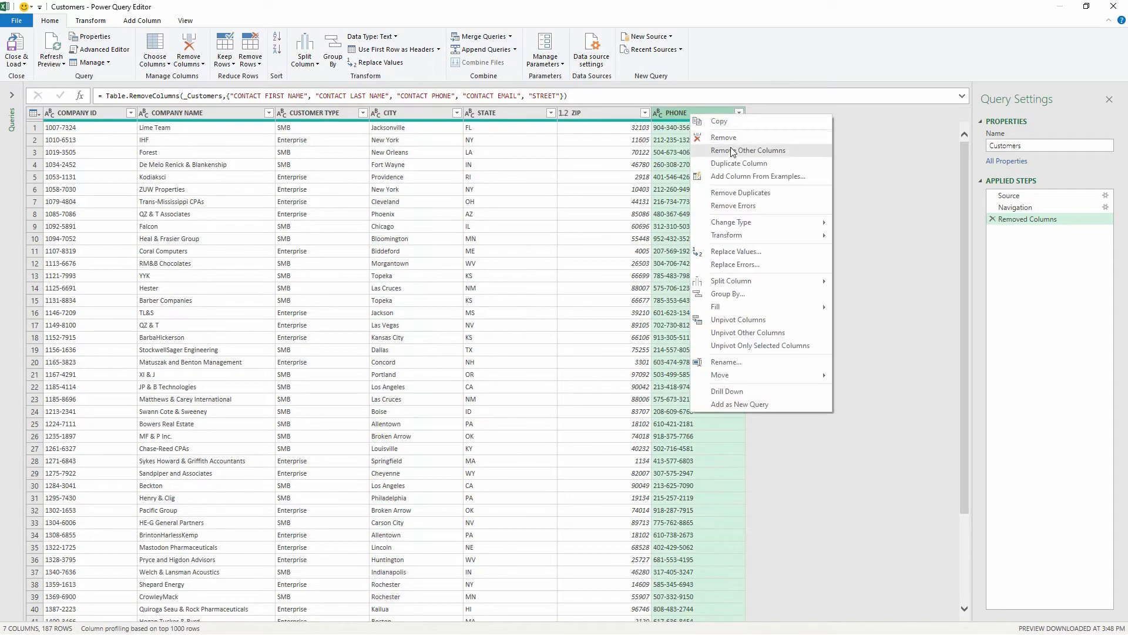
pyautogui.click(724, 136)
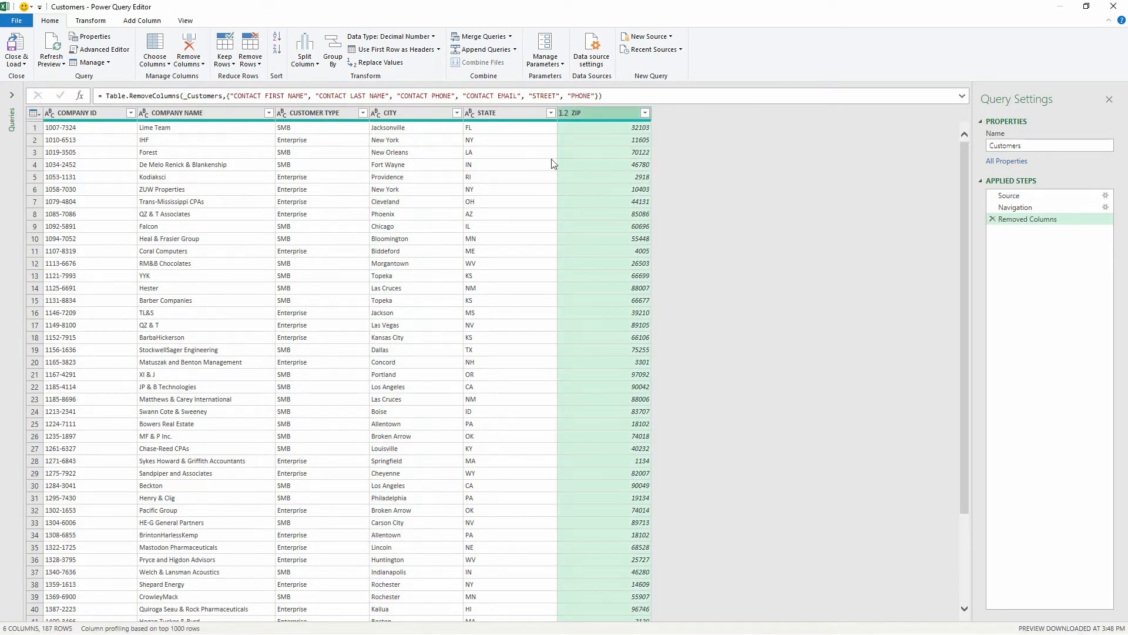
pyautogui.moveTo(222, 123)
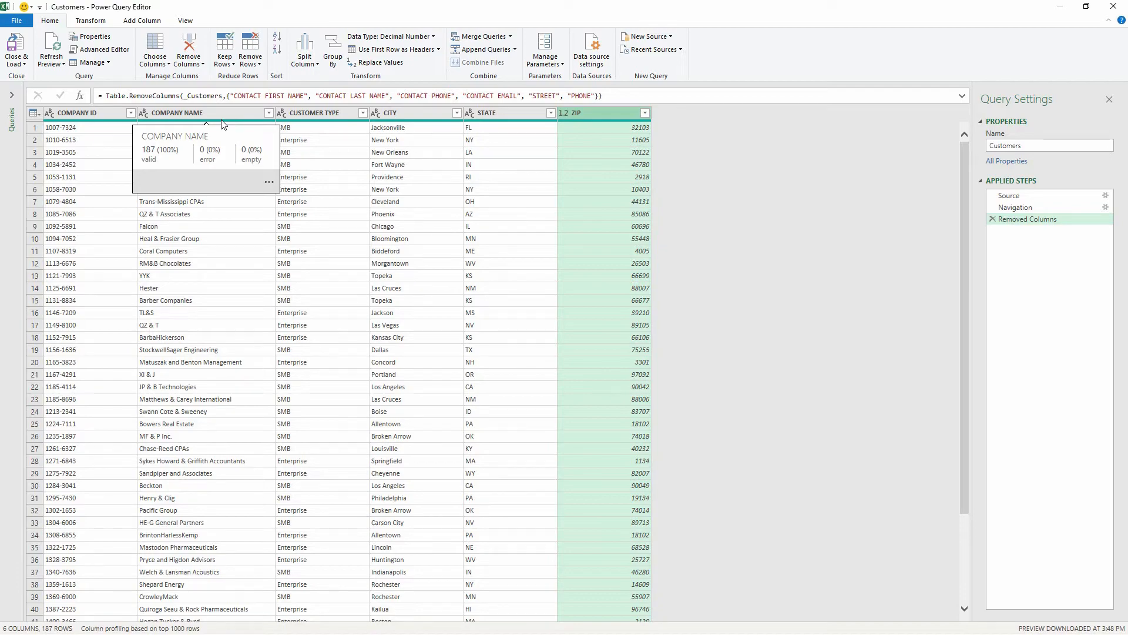
pyautogui.moveTo(242, 86)
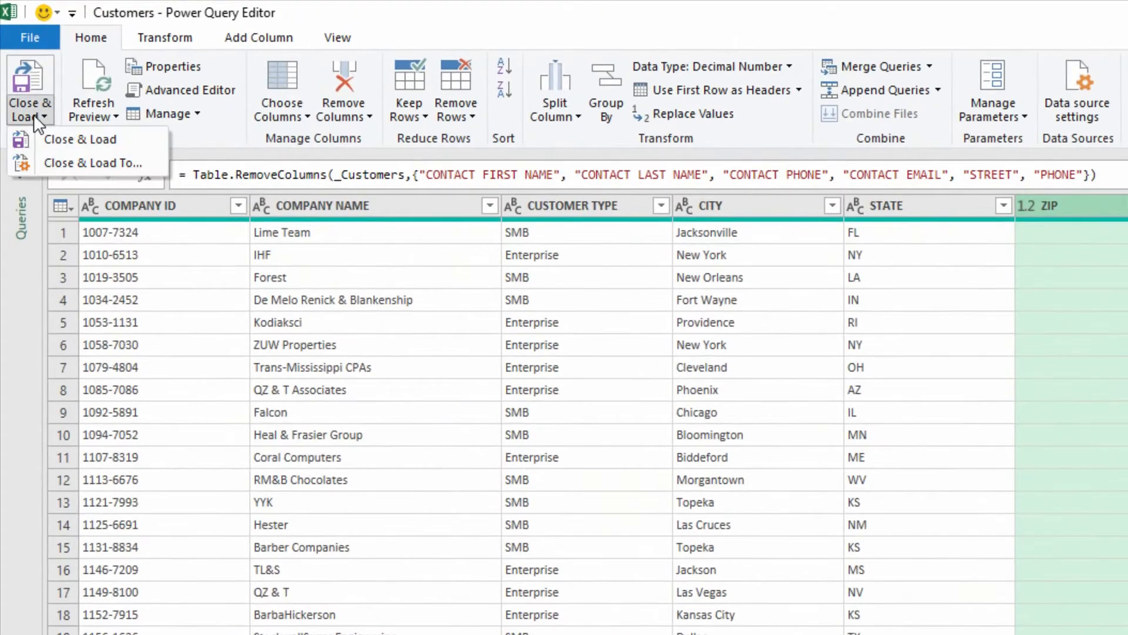
pyautogui.moveTo(96, 174)
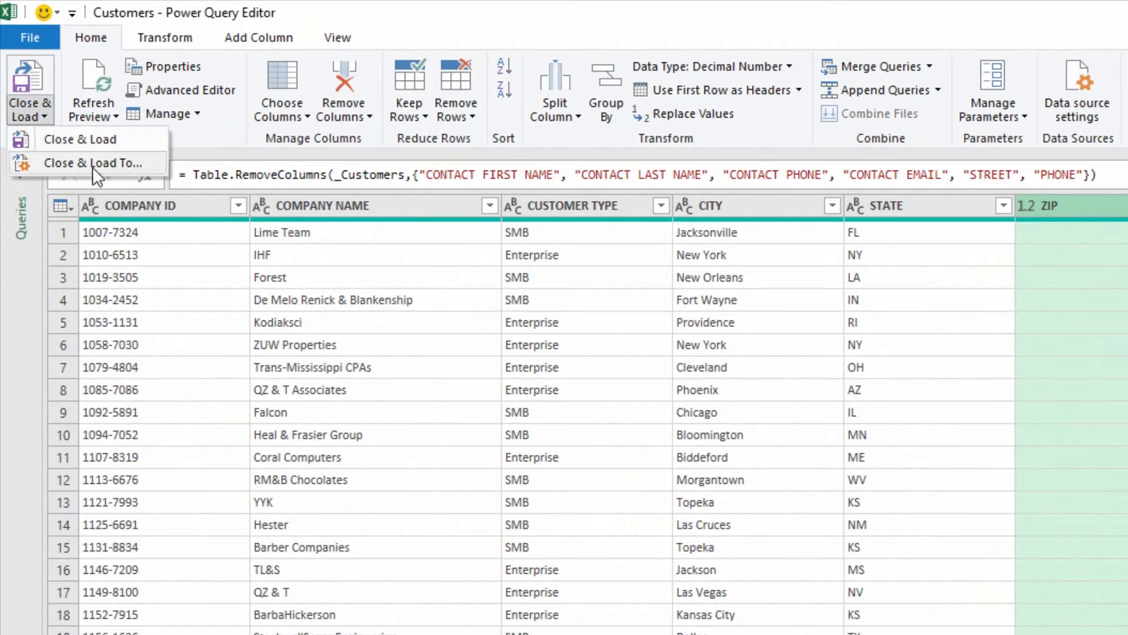
# Load the query as a PivotTable Report on the existing worksheet at $B$2.
pyautogui.click(83, 139)
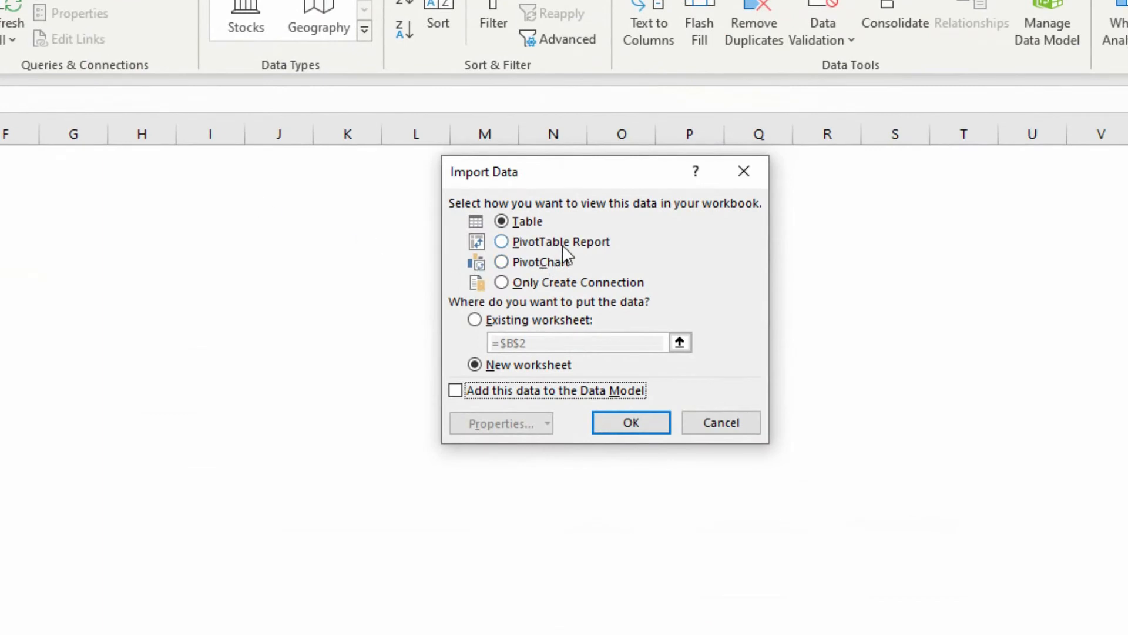
pyautogui.click(501, 242)
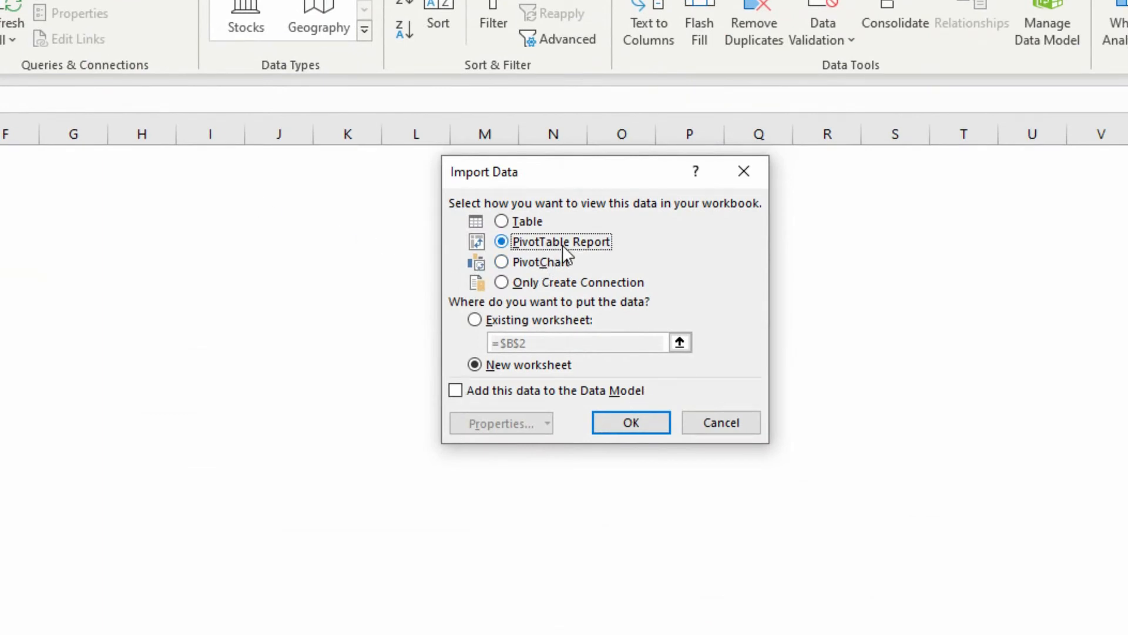
pyautogui.click(474, 320)
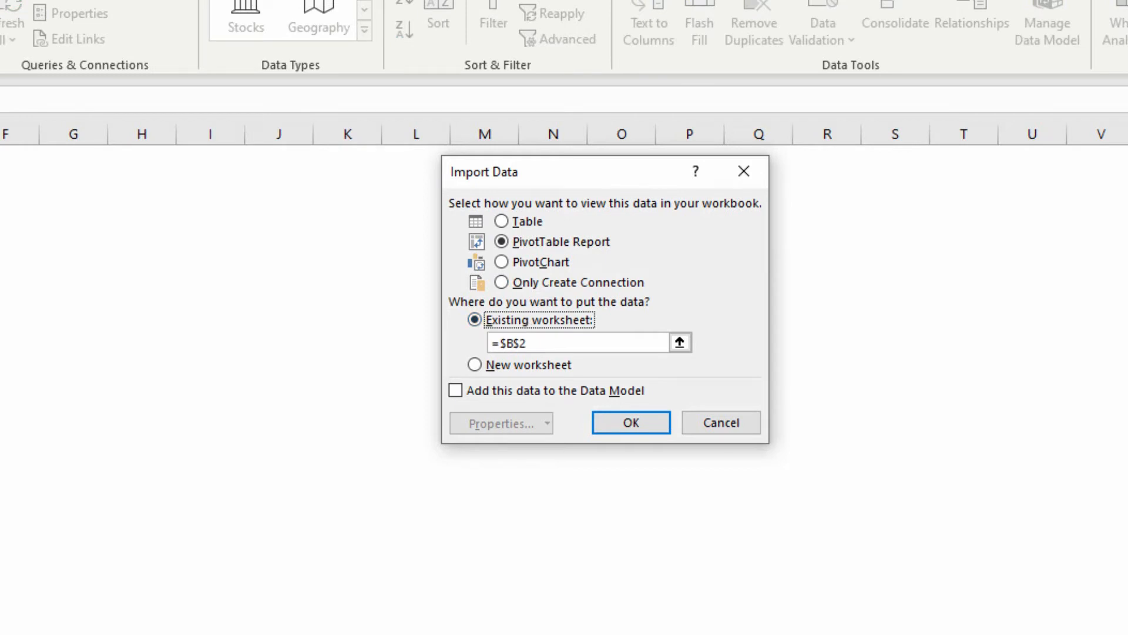
pyautogui.click(631, 423)
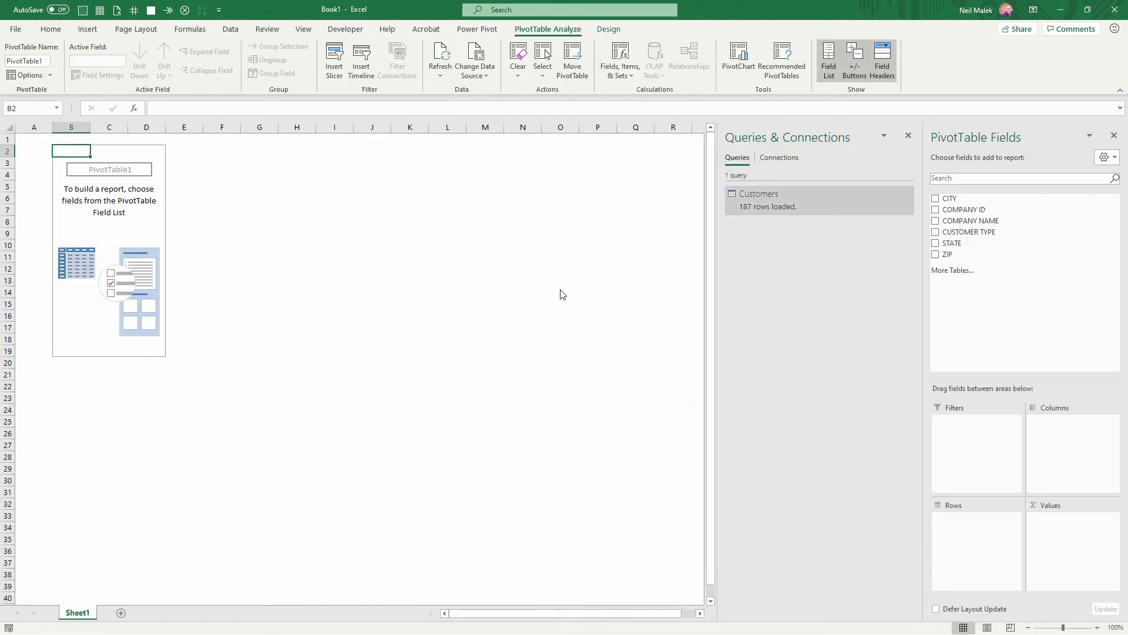
pyautogui.moveTo(848, 274)
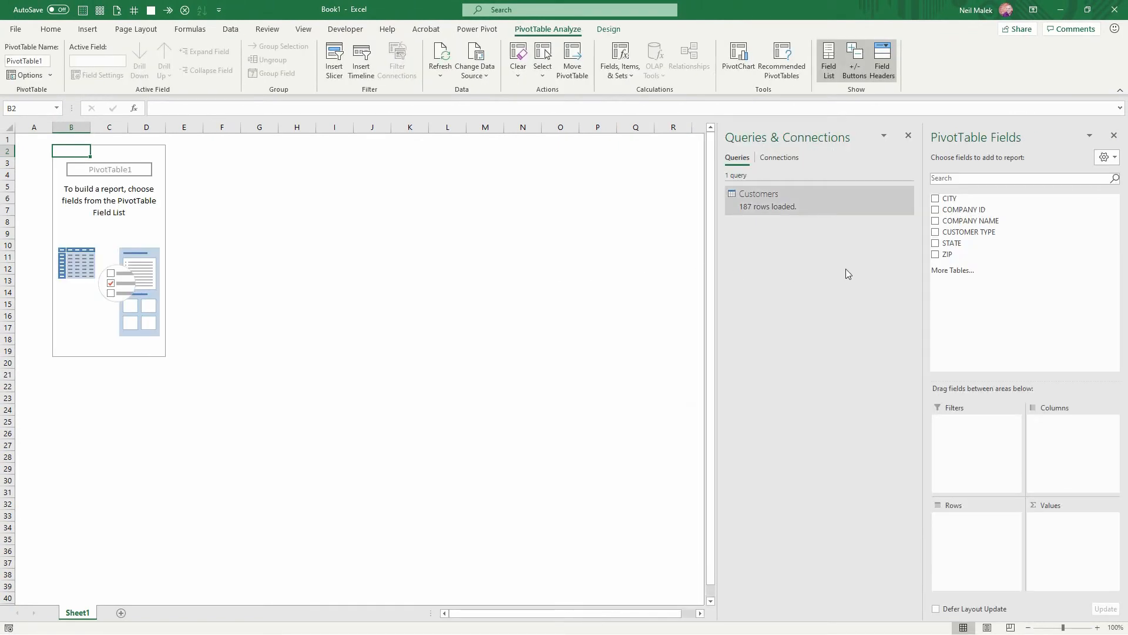
pyautogui.moveTo(967, 209)
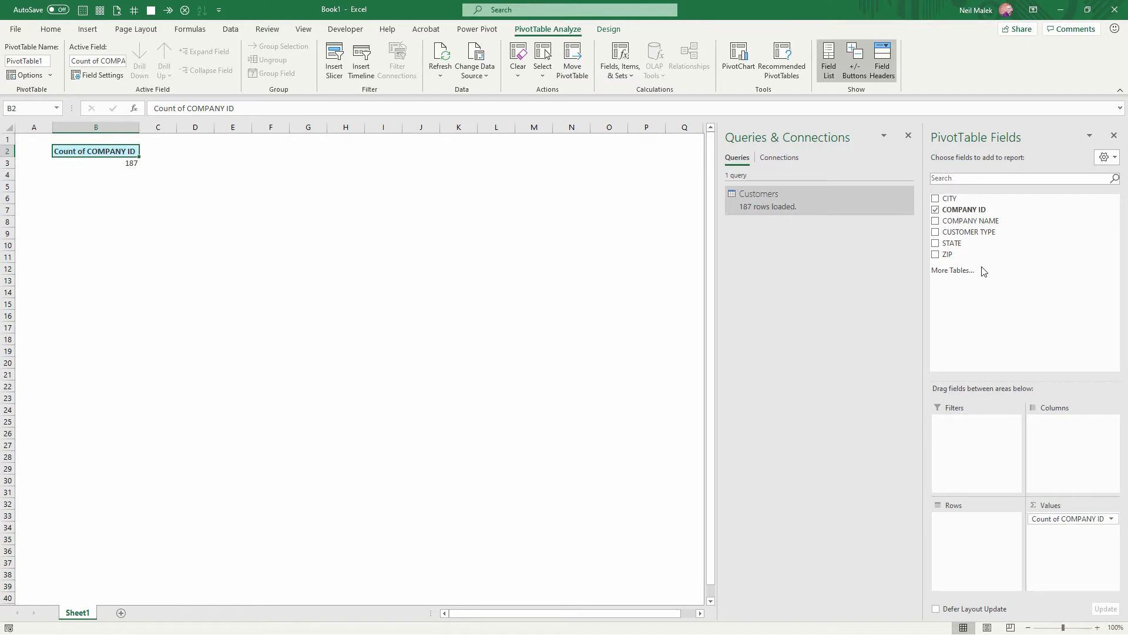
# Count company IDs by CUSTOMER TYPE, sorted largest first (SMB 106, Enterprise 81), then start a PivotChart.
pyautogui.moveTo(968, 232); pyautogui.dragTo(1015, 482)
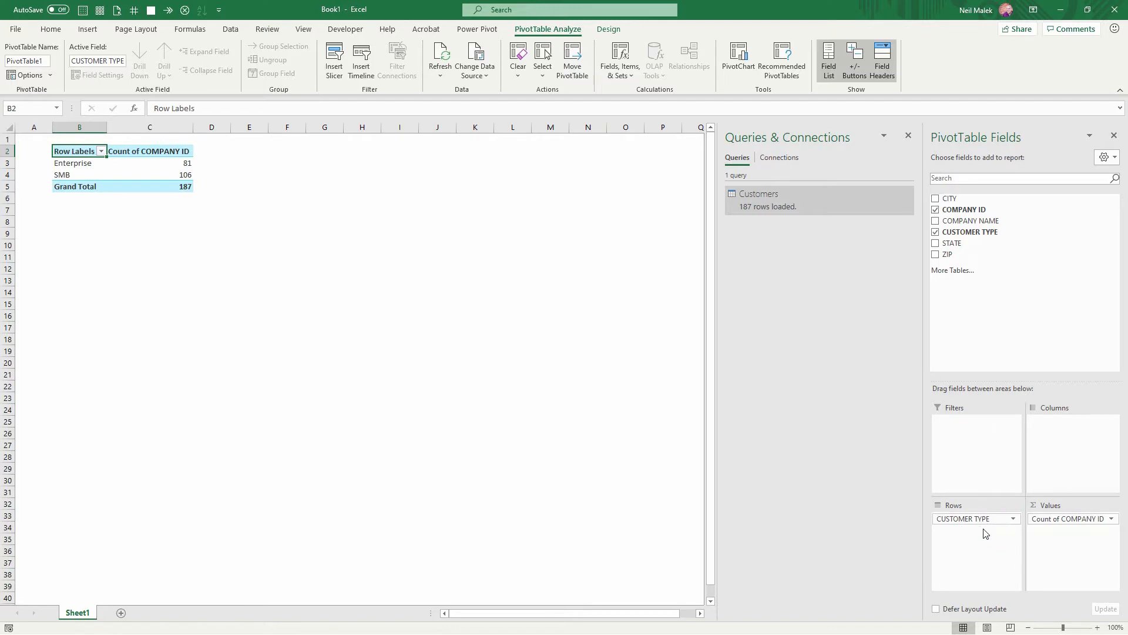
pyautogui.moveTo(156, 174)
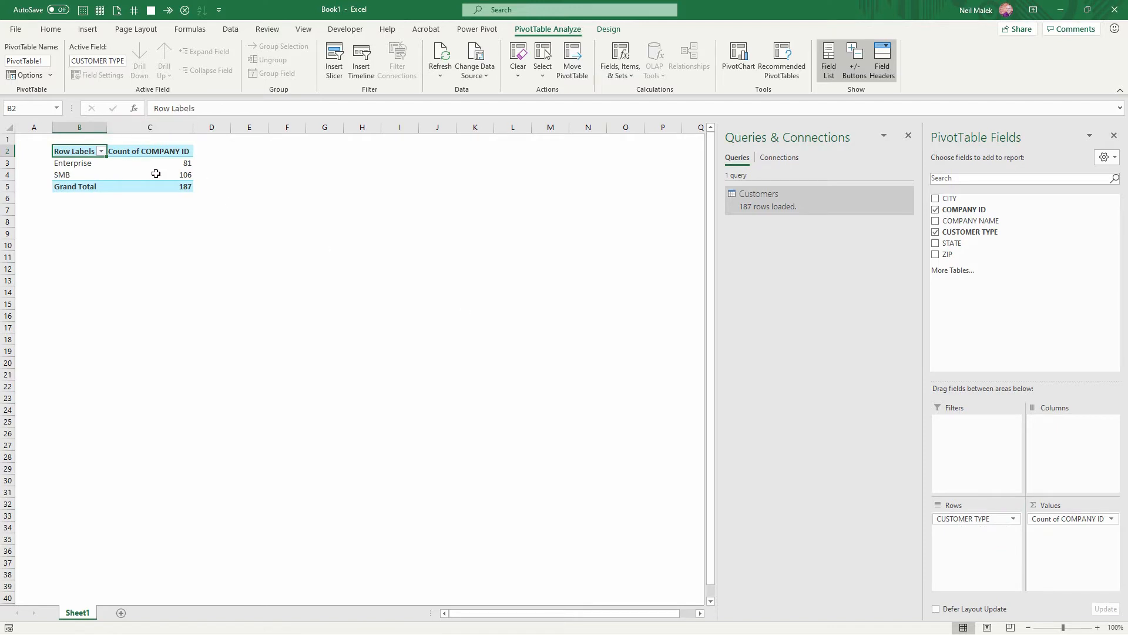
pyautogui.moveTo(1053, 599)
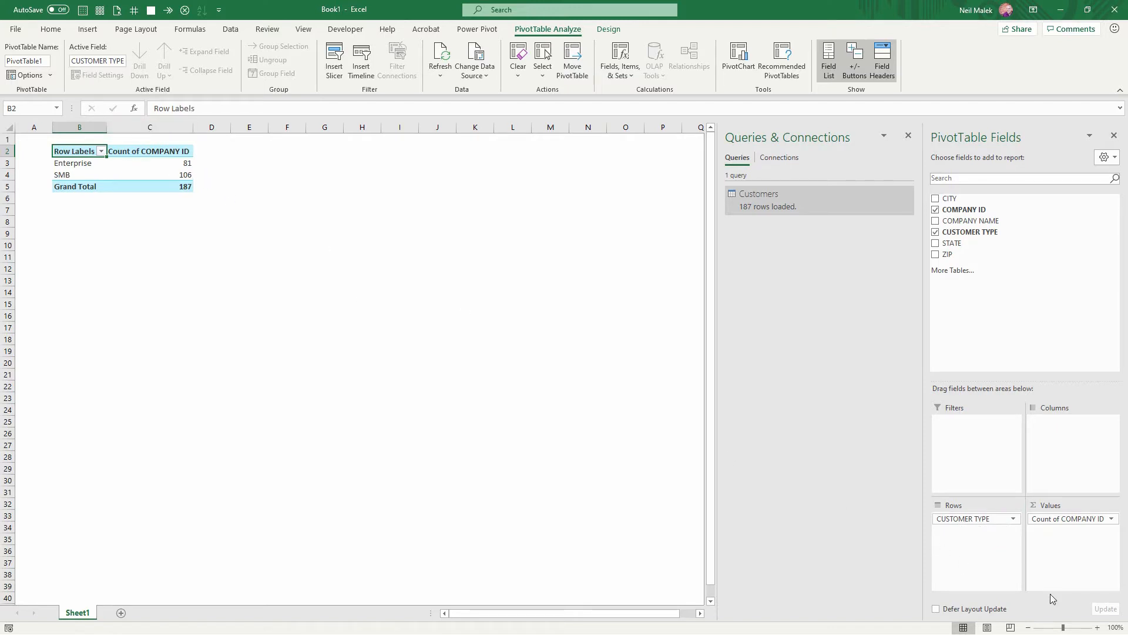
pyautogui.click(1080, 627)
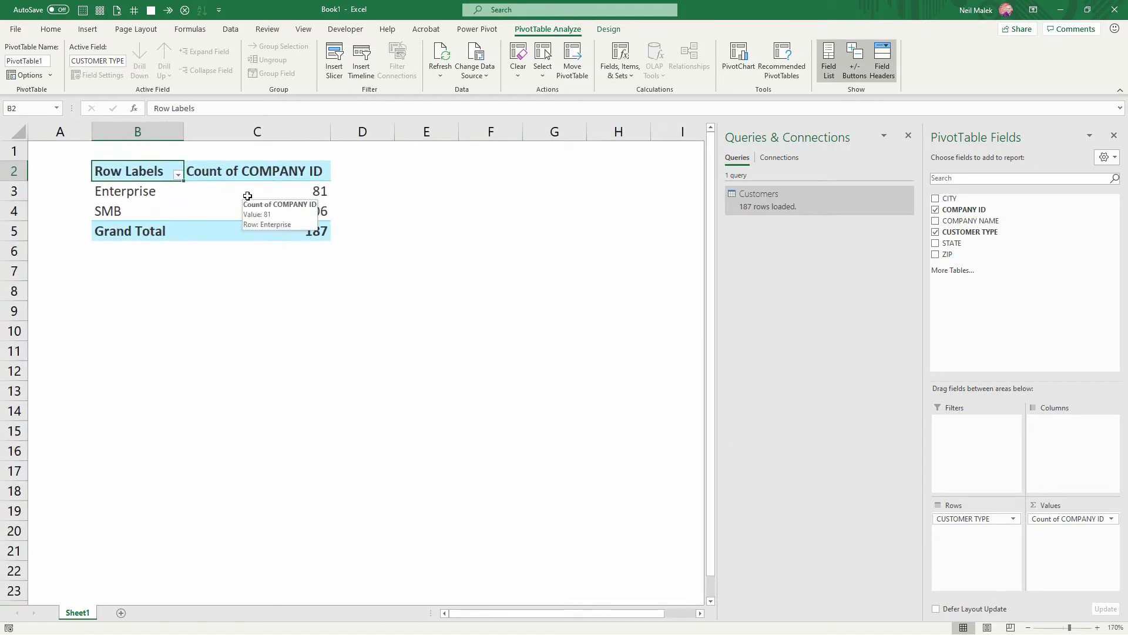
pyautogui.click(256, 191)
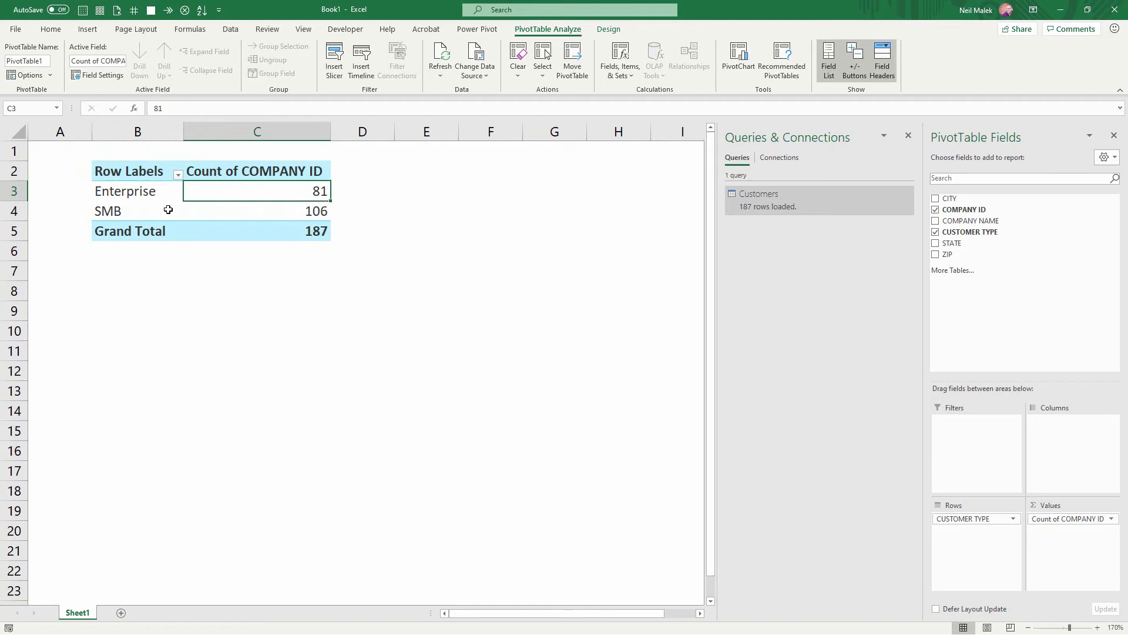
pyautogui.click(138, 210)
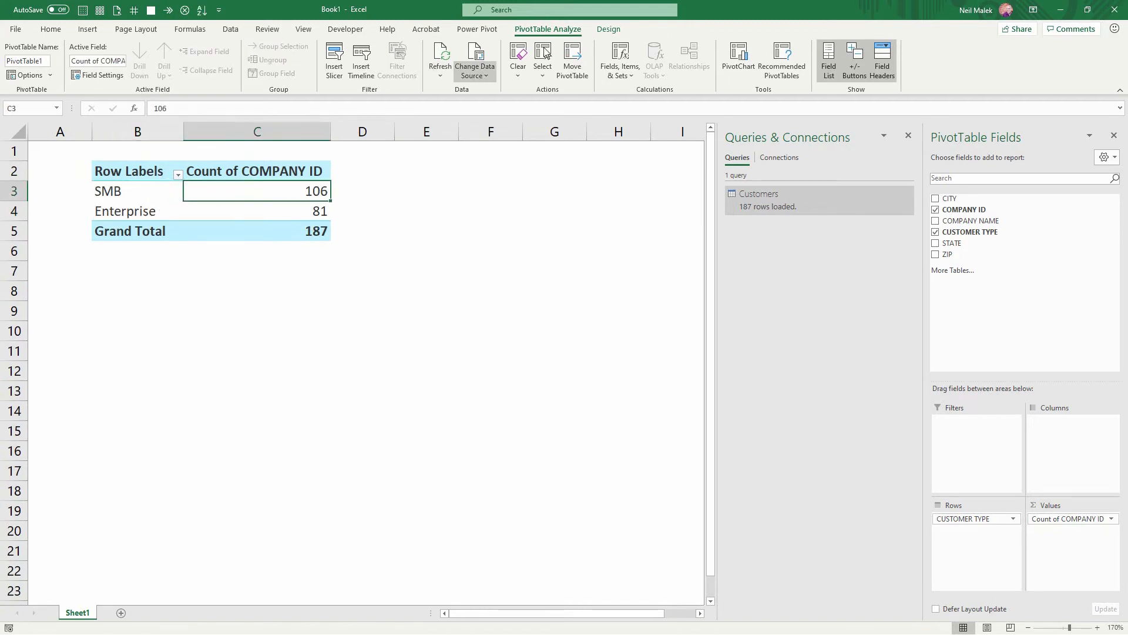
pyautogui.moveTo(741, 60)
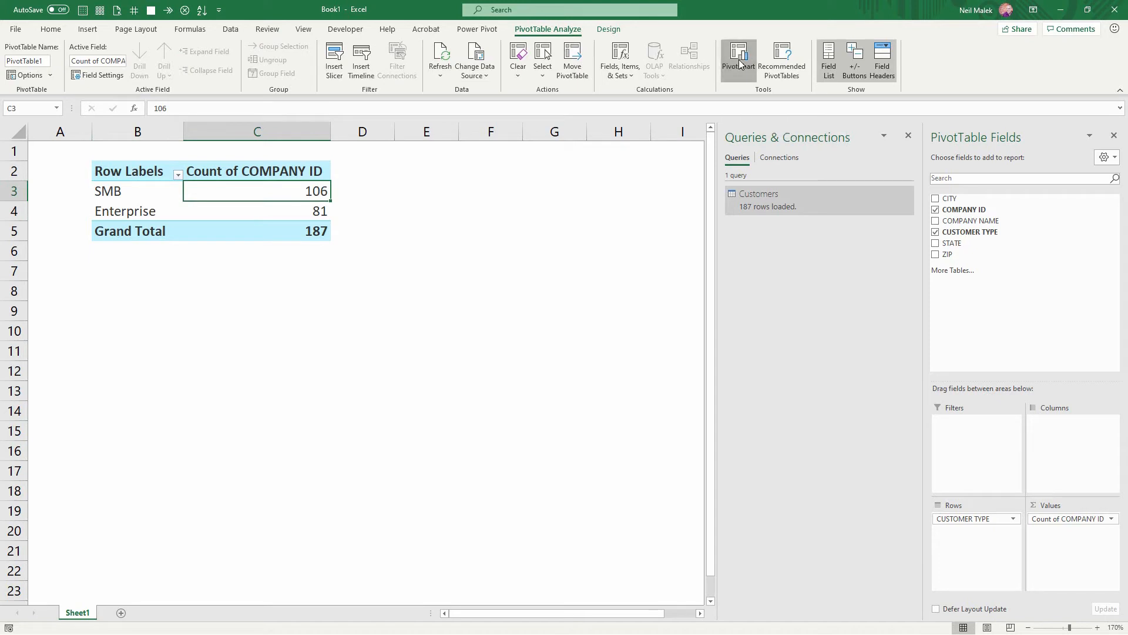
pyautogui.click(737, 52)
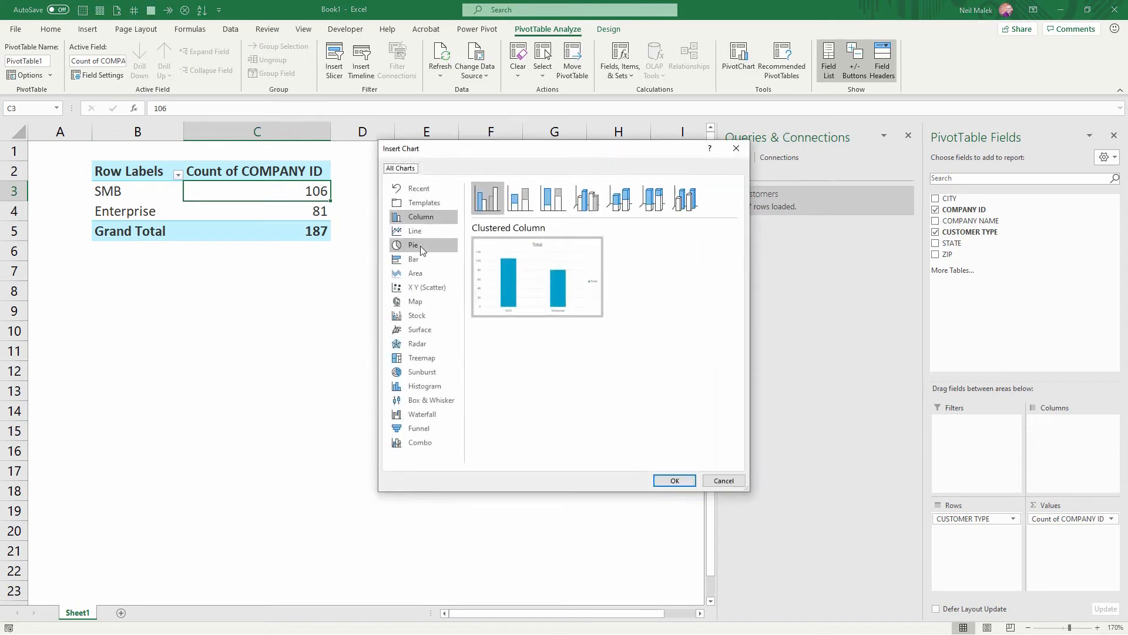
# Insert a pie PivotChart of SMB versus Enterprise counts and narrow it under the table.
pyautogui.click(675, 480)
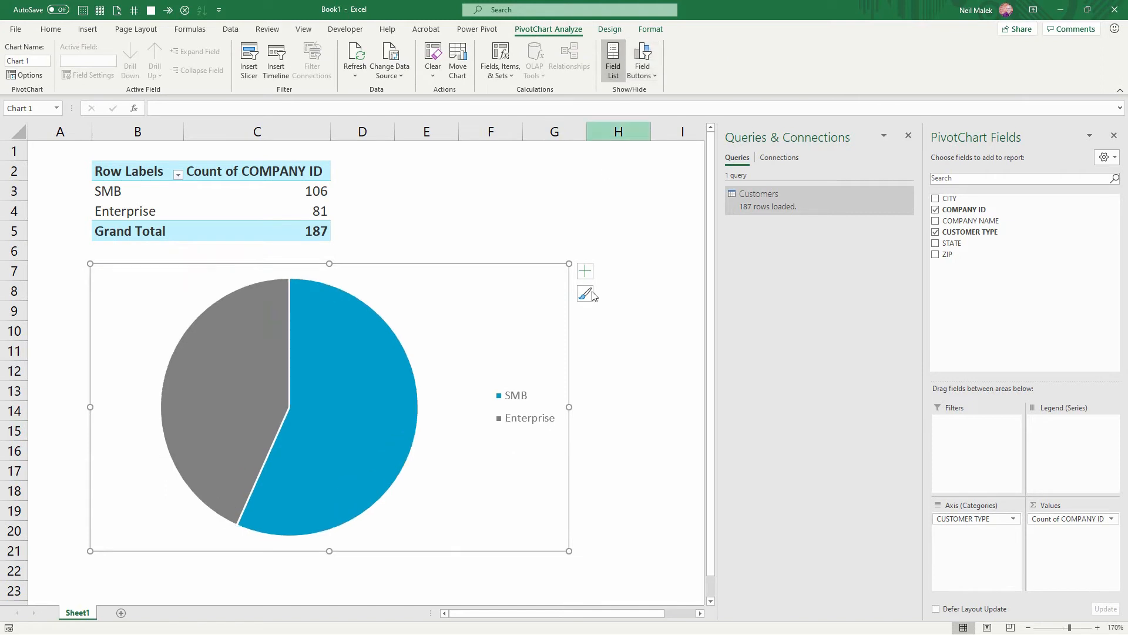
pyautogui.moveTo(568, 406); pyautogui.dragTo(463, 406)
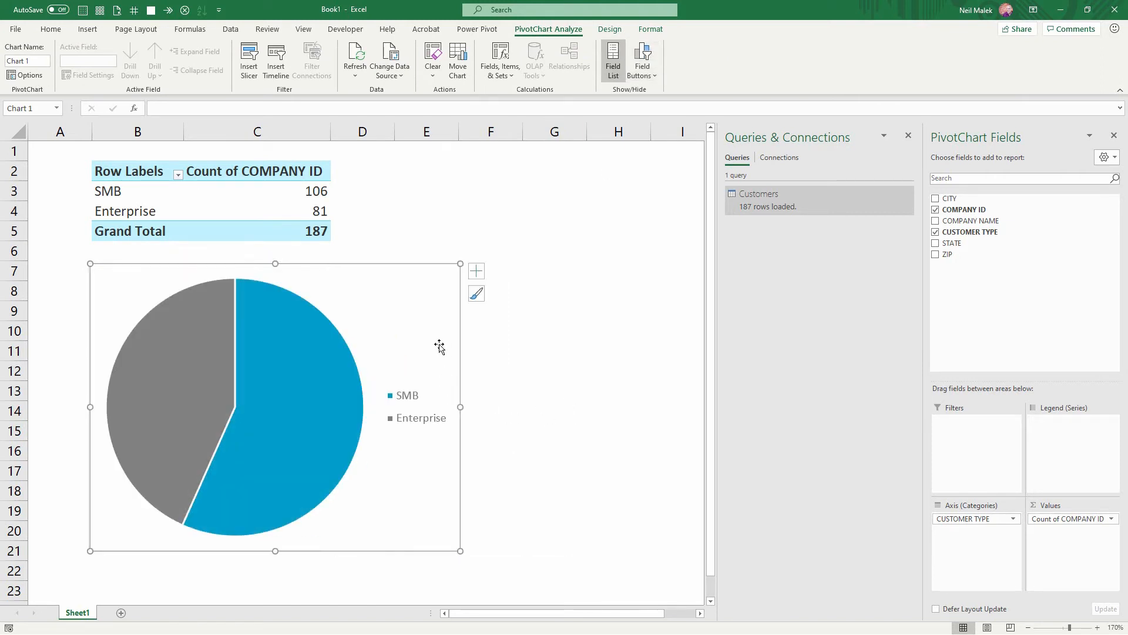
pyautogui.click(426, 231)
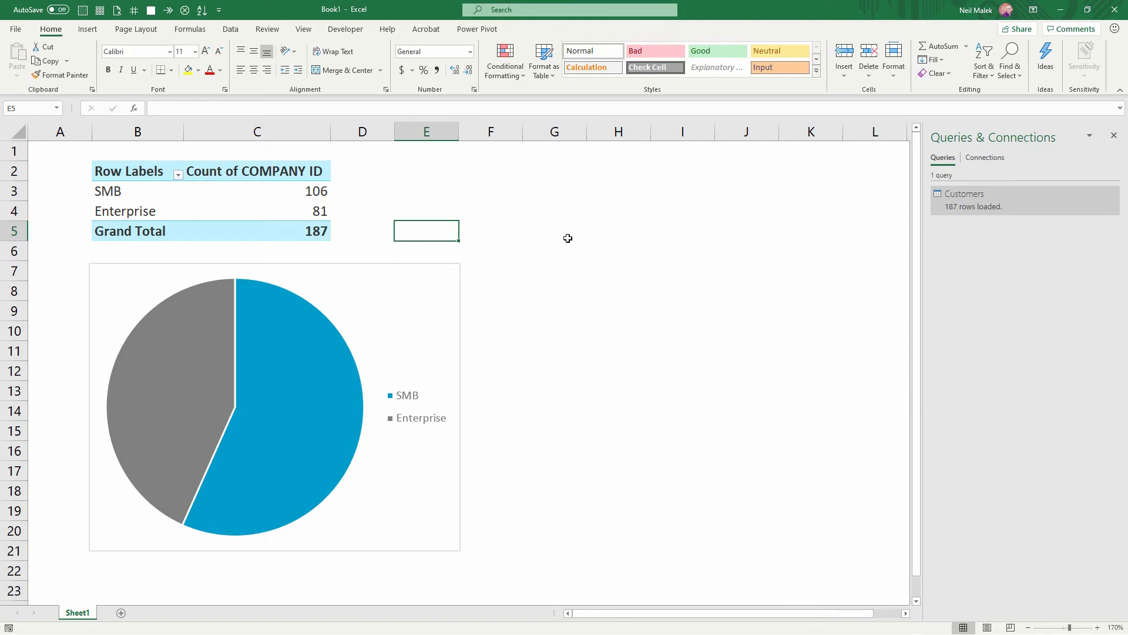
pyautogui.moveTo(905, 230)
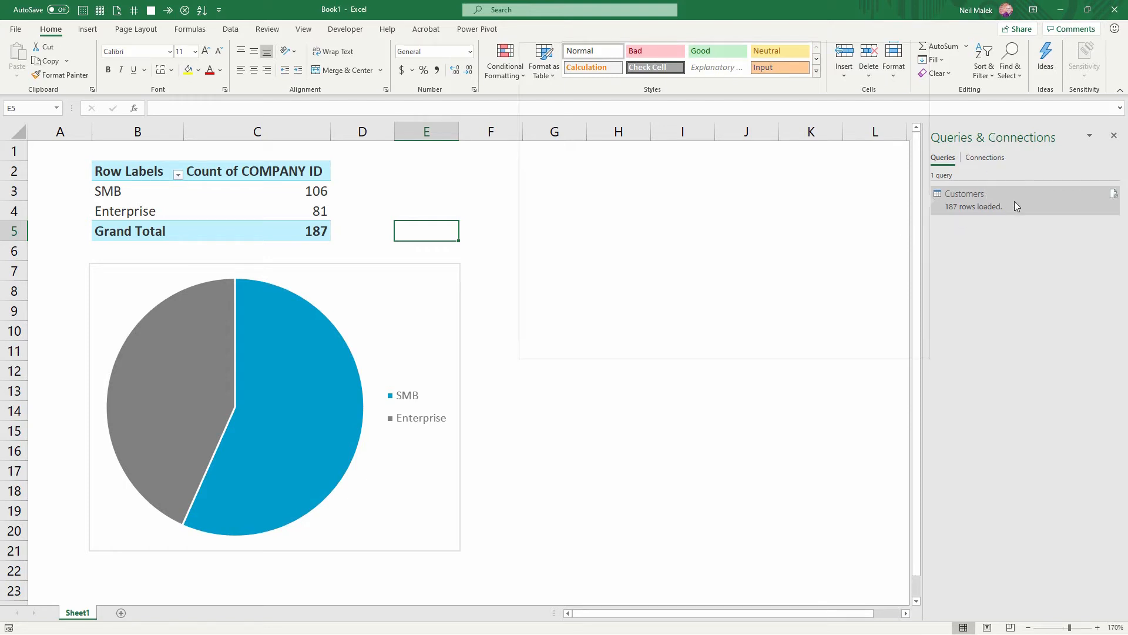
# Turn on 'Refresh data when opening the file' in the Customers query properties.
pyautogui.rightClick(980, 200)
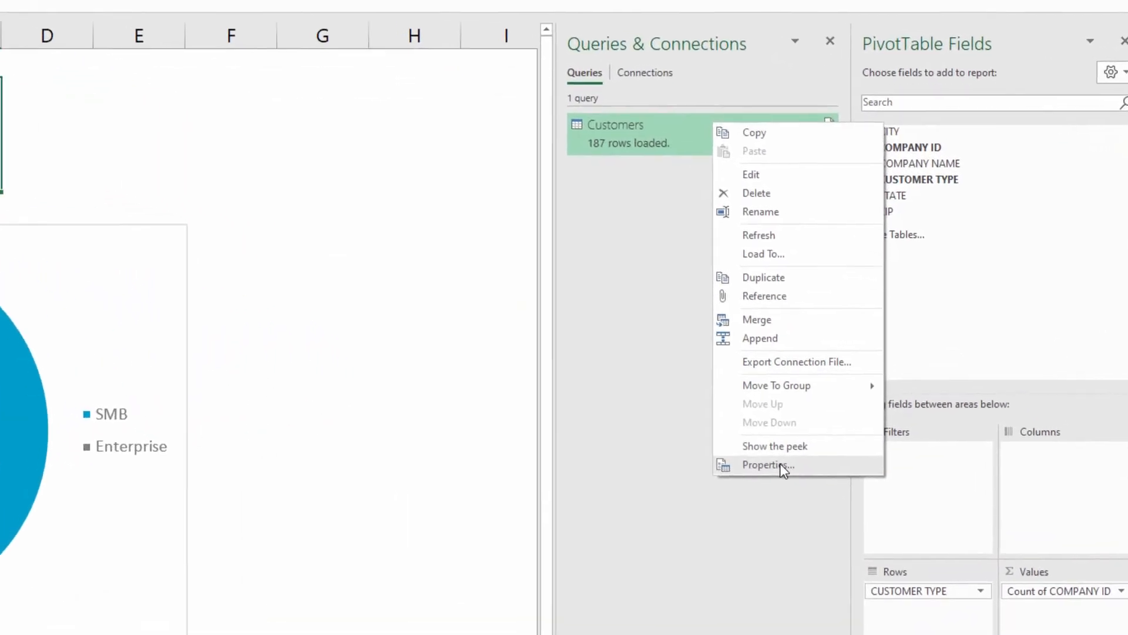
pyautogui.click(768, 465)
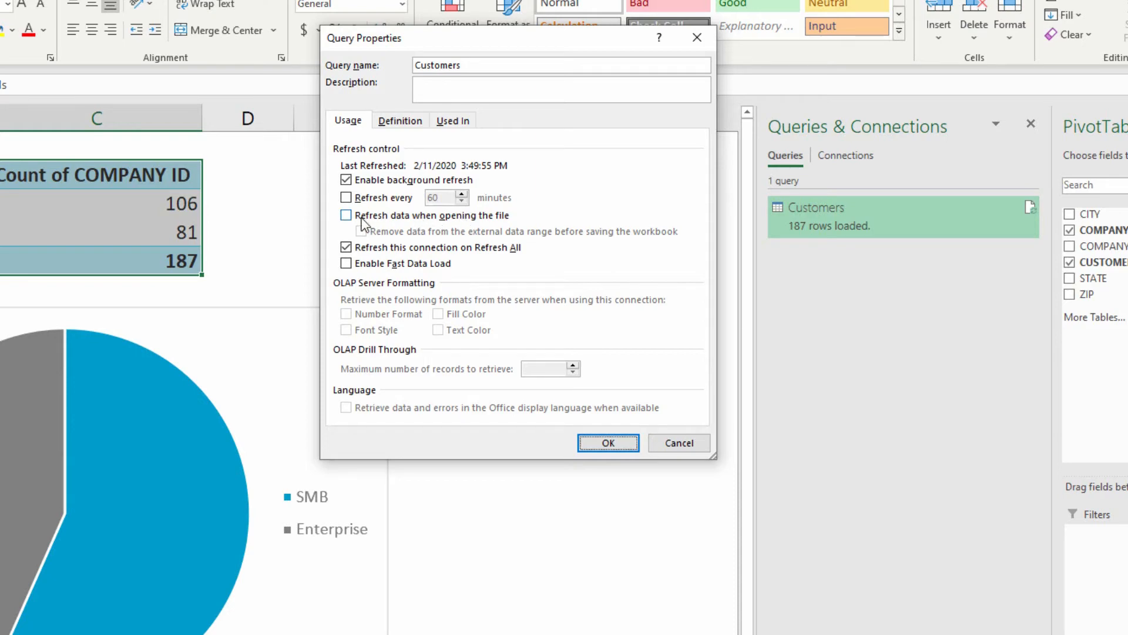
pyautogui.click(346, 215)
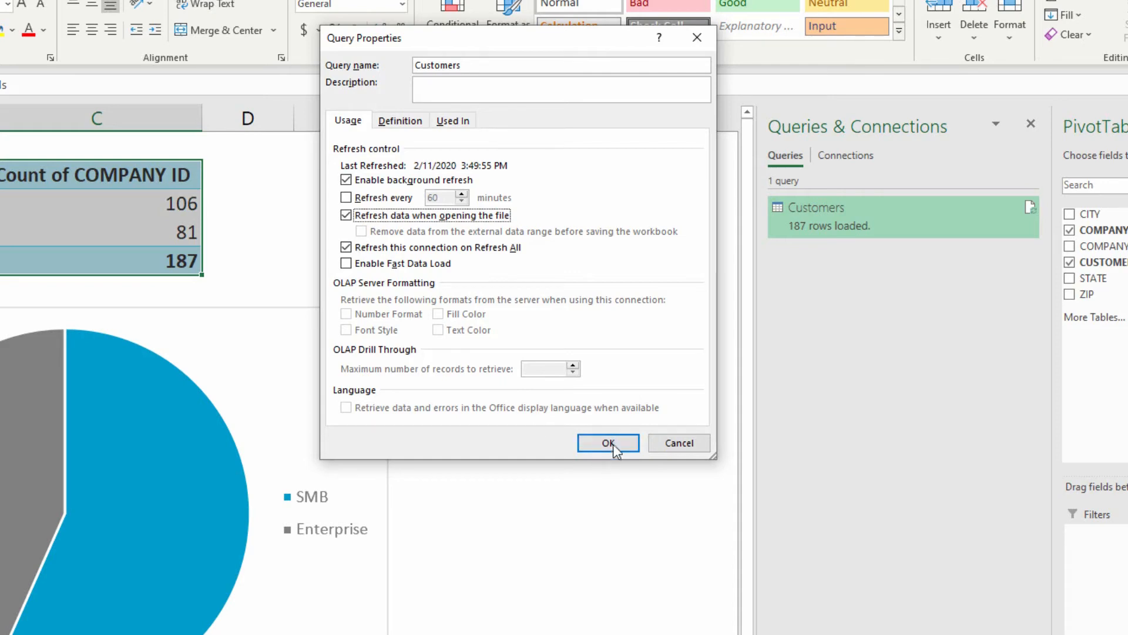
pyautogui.click(608, 443)
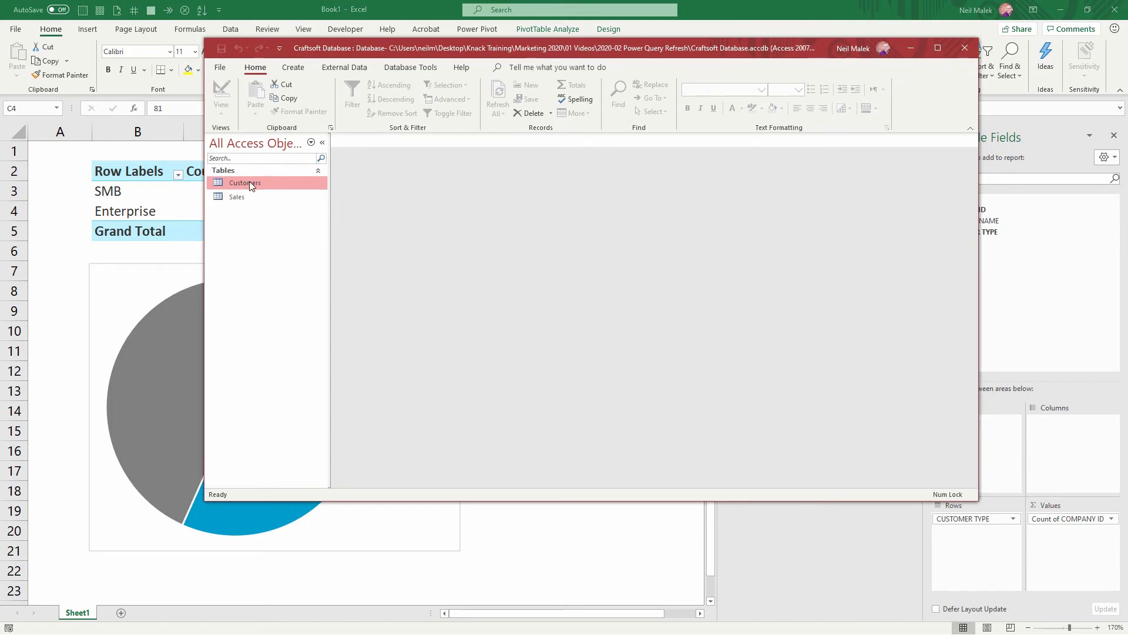
# Open the Customers table and append records from an Excel spreadsheet via External Data.
pyautogui.doubleClick(245, 183)
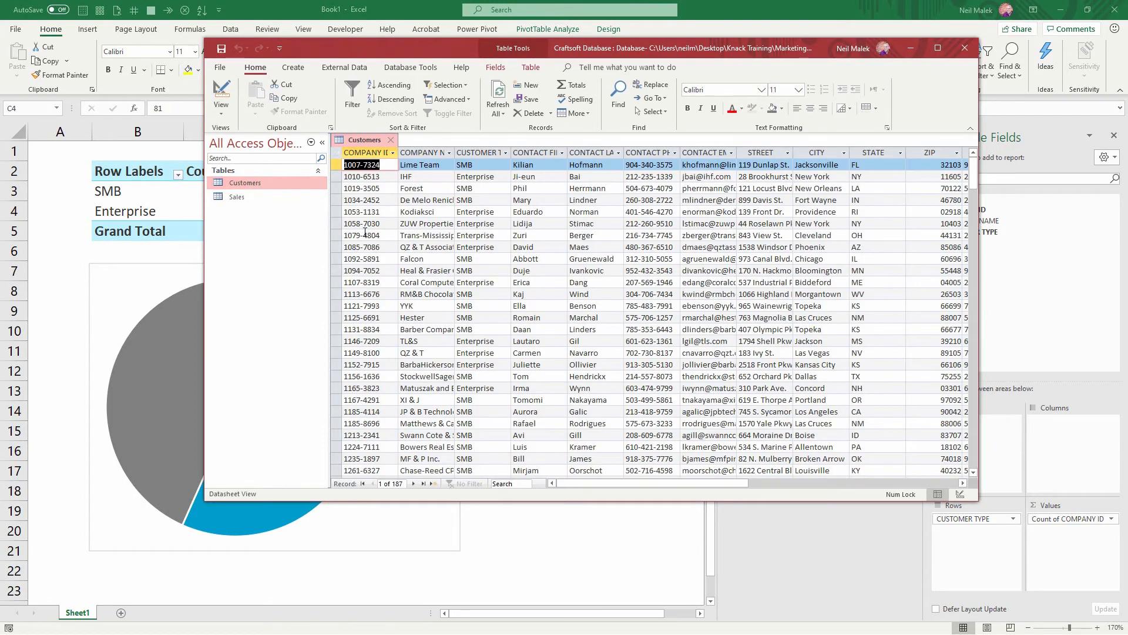
pyautogui.click(429, 483)
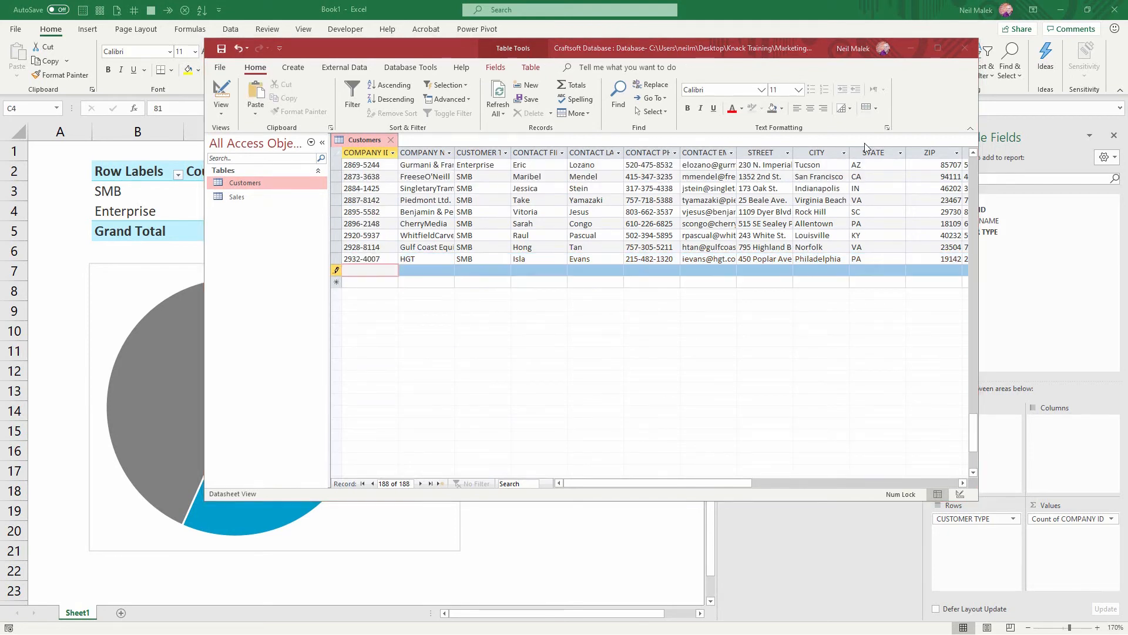
pyautogui.click(343, 67)
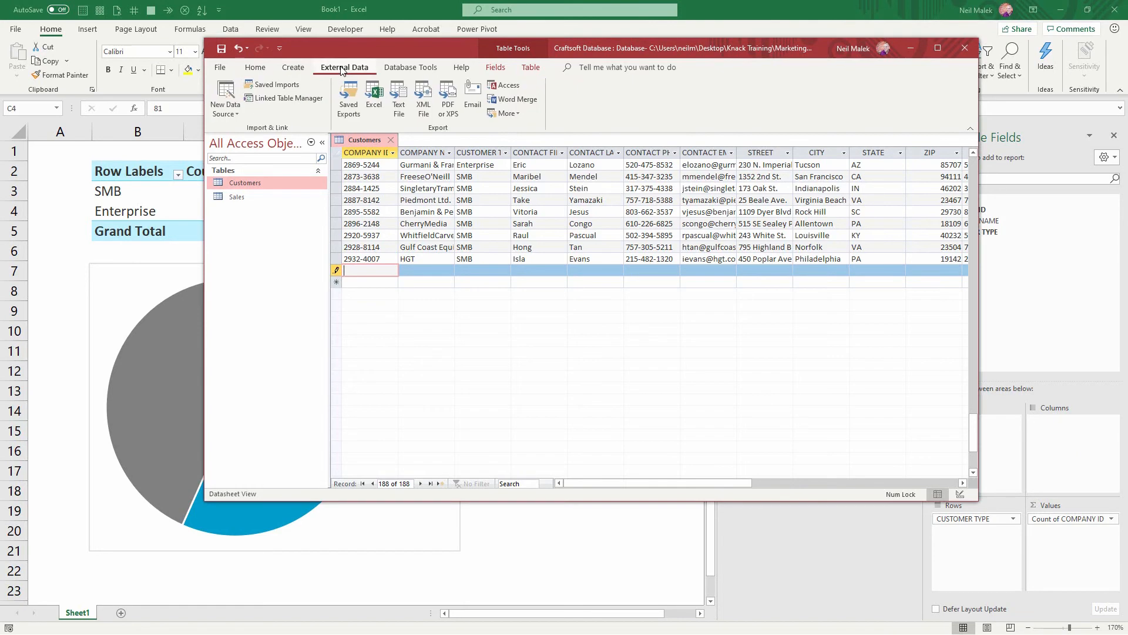
pyautogui.click(374, 94)
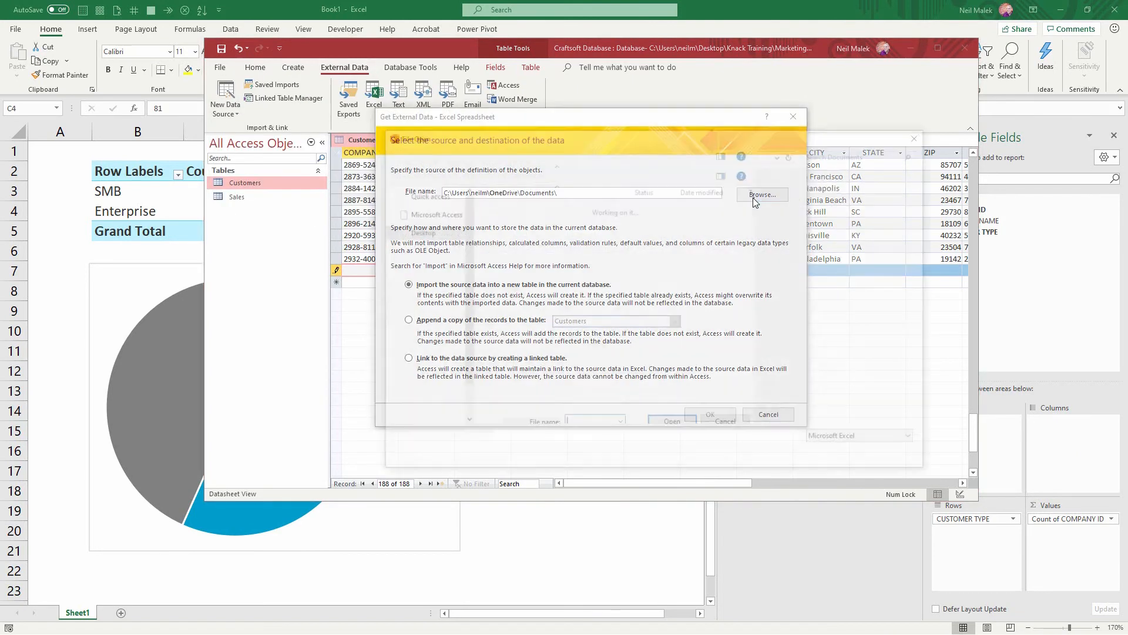
pyautogui.click(762, 194)
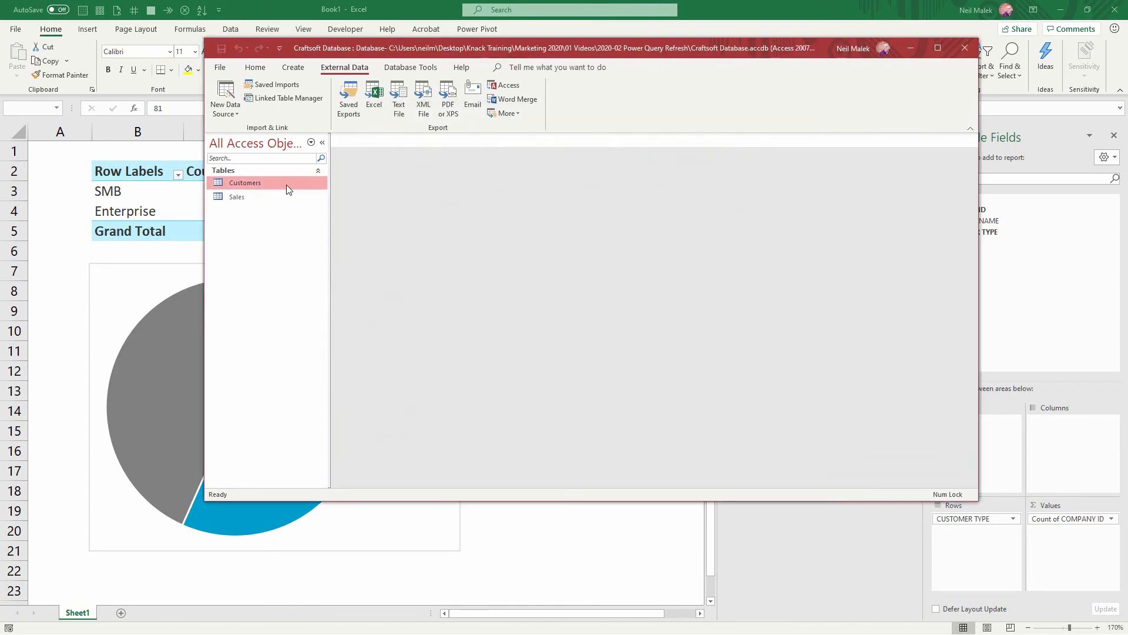
# Reopen the Customers table to check the 508 records, then close Access.
pyautogui.doubleClick(245, 183)
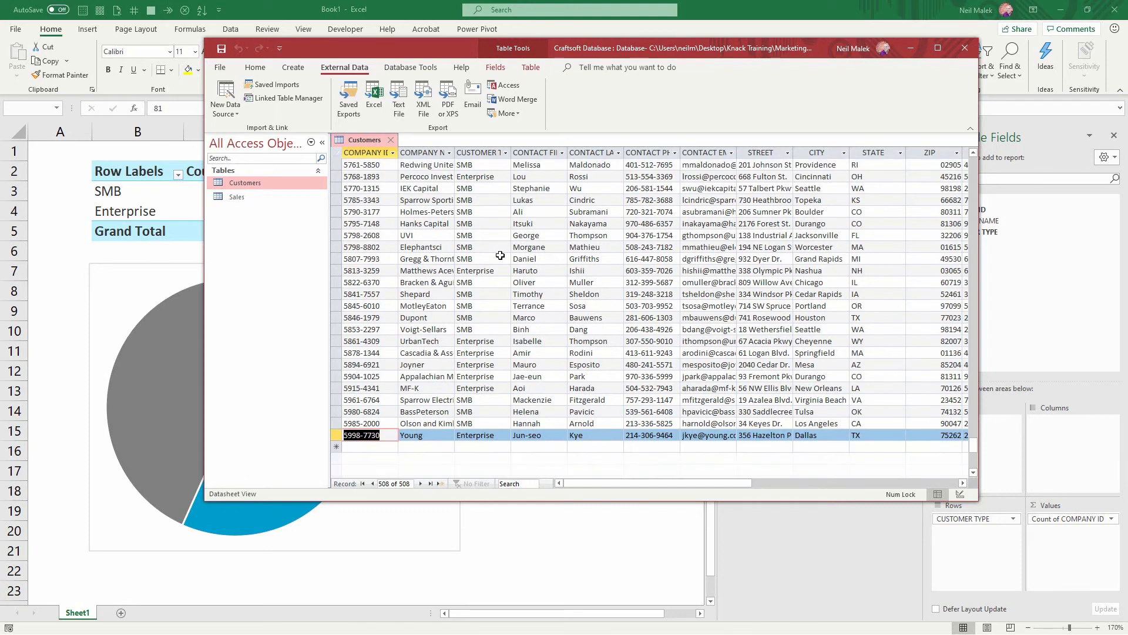
pyautogui.scroll(-3)
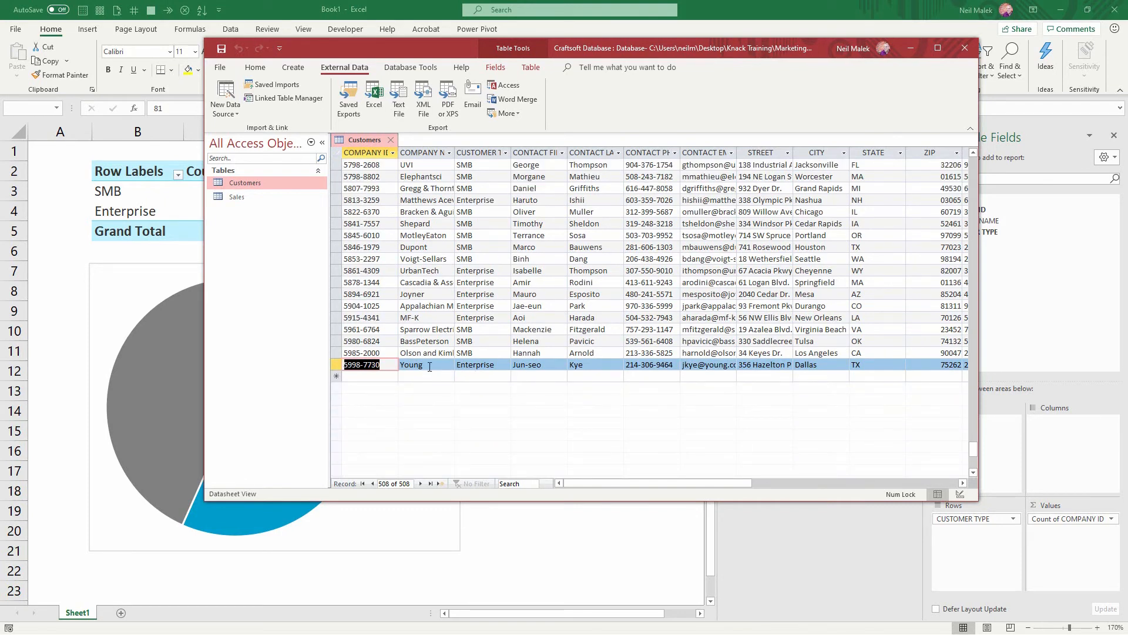
pyautogui.moveTo(446, 359)
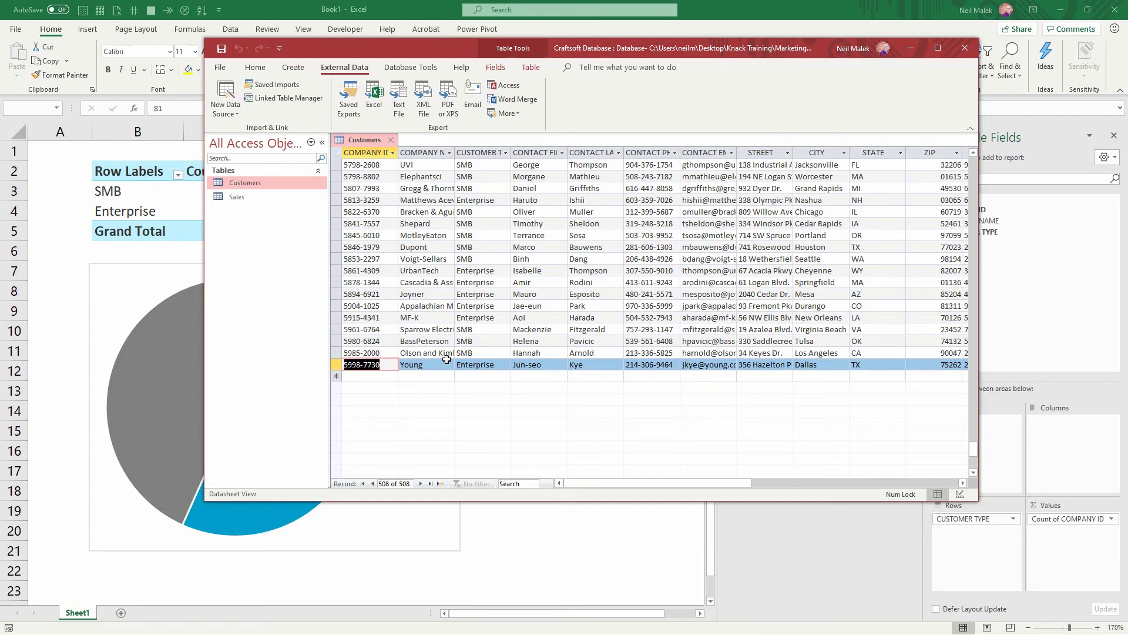
pyautogui.moveTo(667, 258)
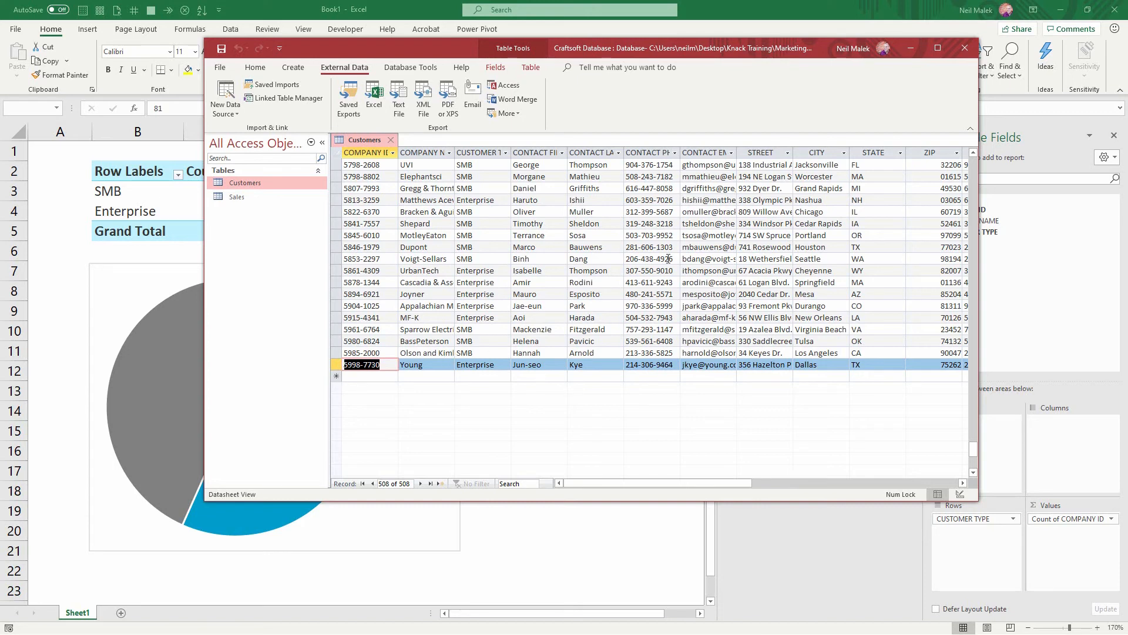
pyautogui.click(964, 48)
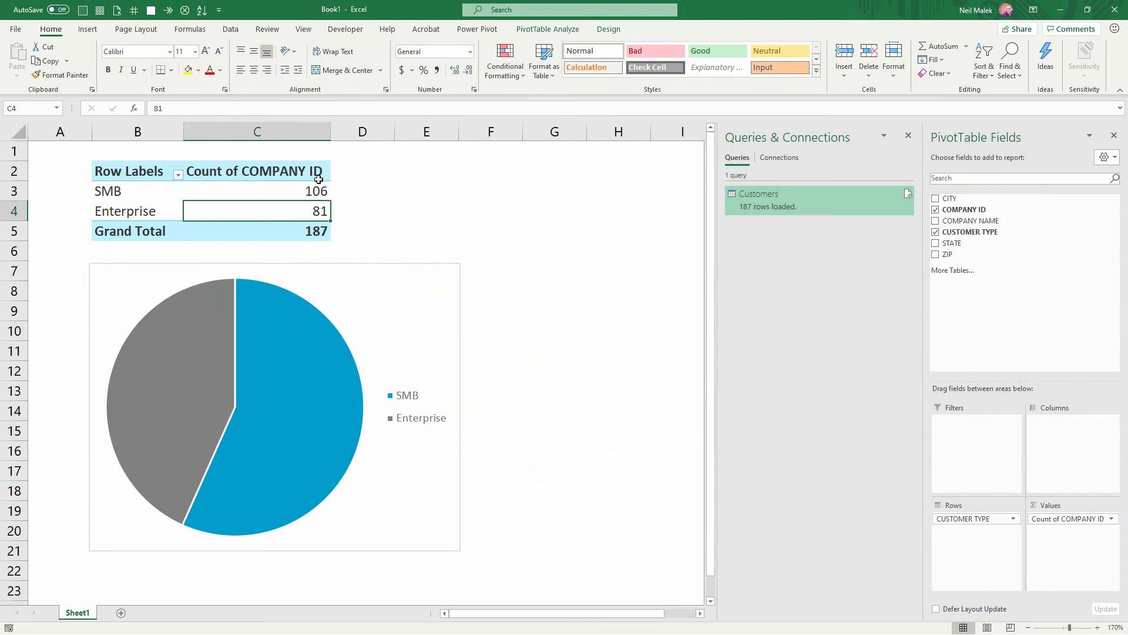
pyautogui.moveTo(309, 191)
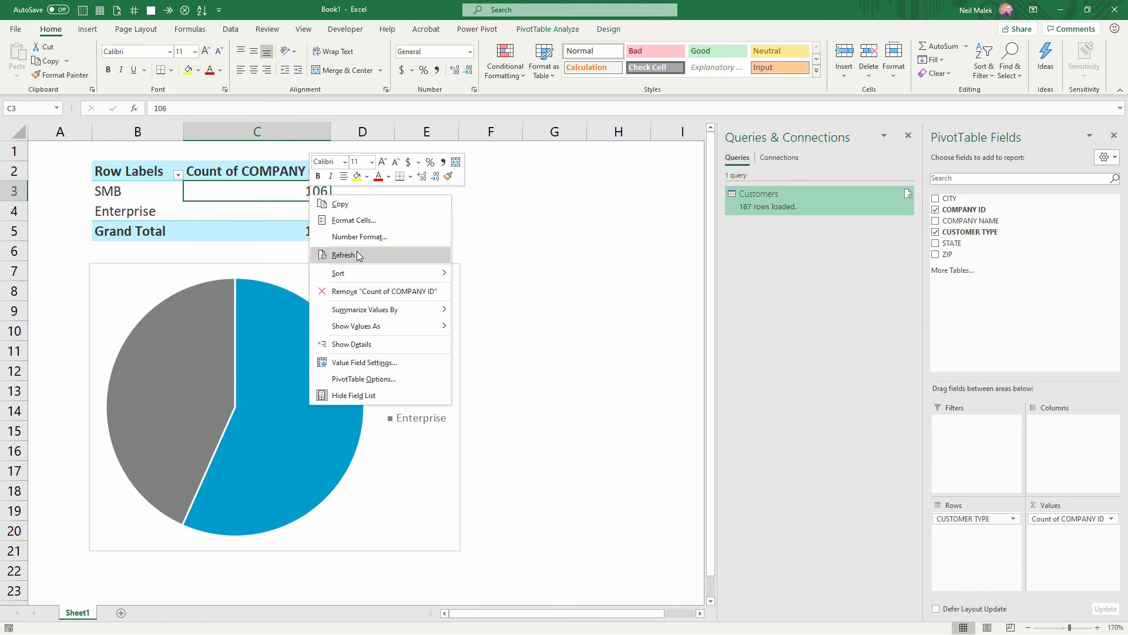
# Refresh the pivot table data and review the Customers query details.
pyautogui.click(789, 200)
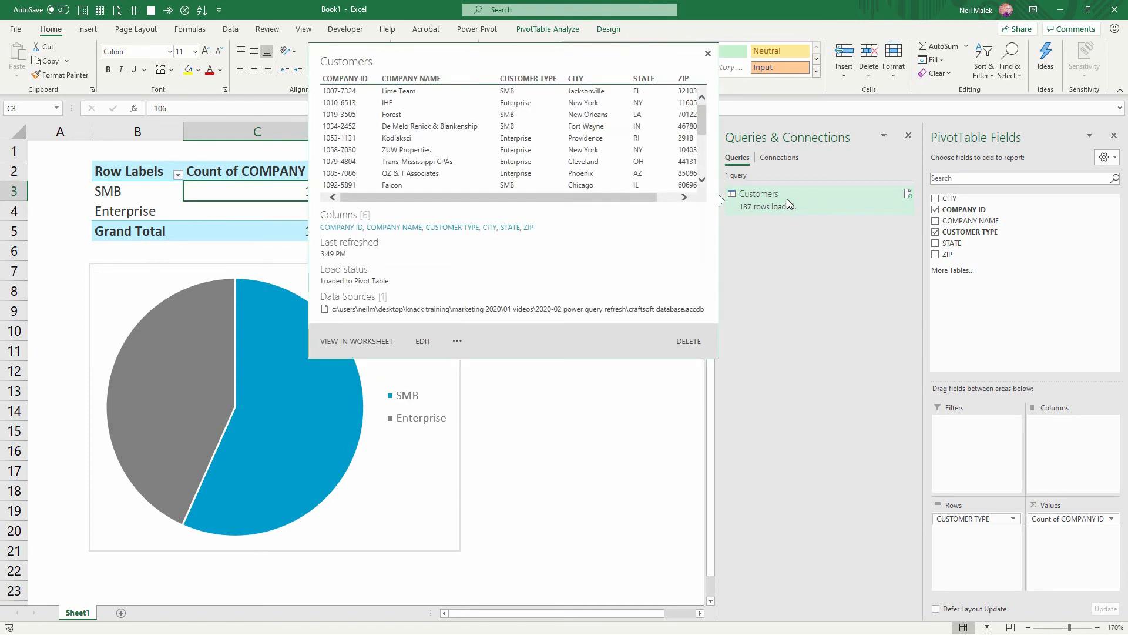
pyautogui.moveTo(791, 203)
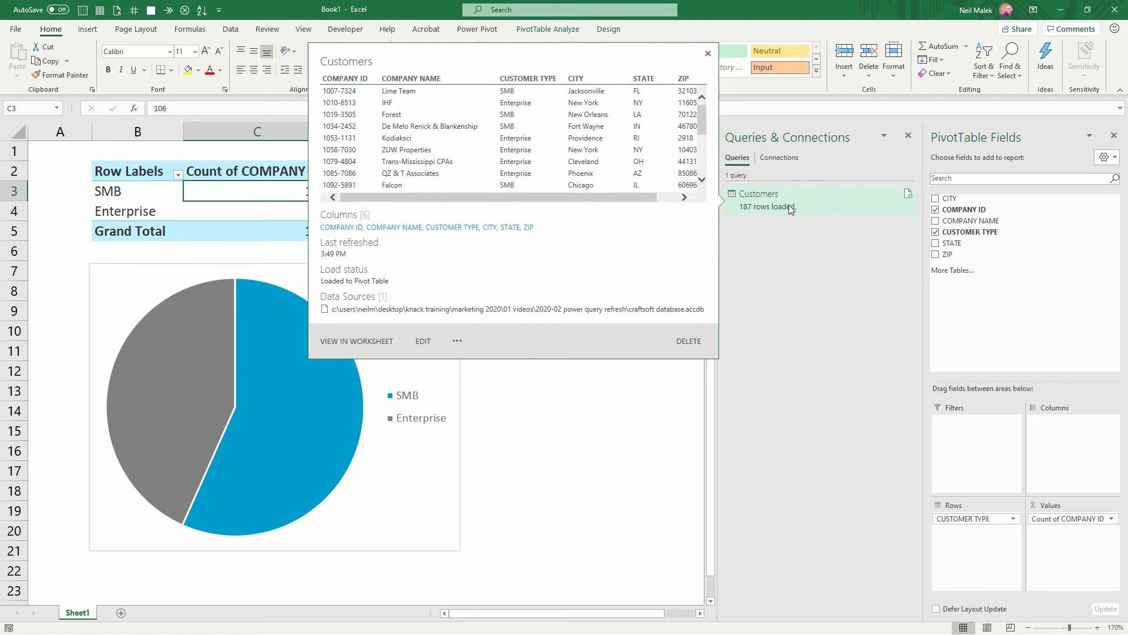
pyautogui.click(707, 54)
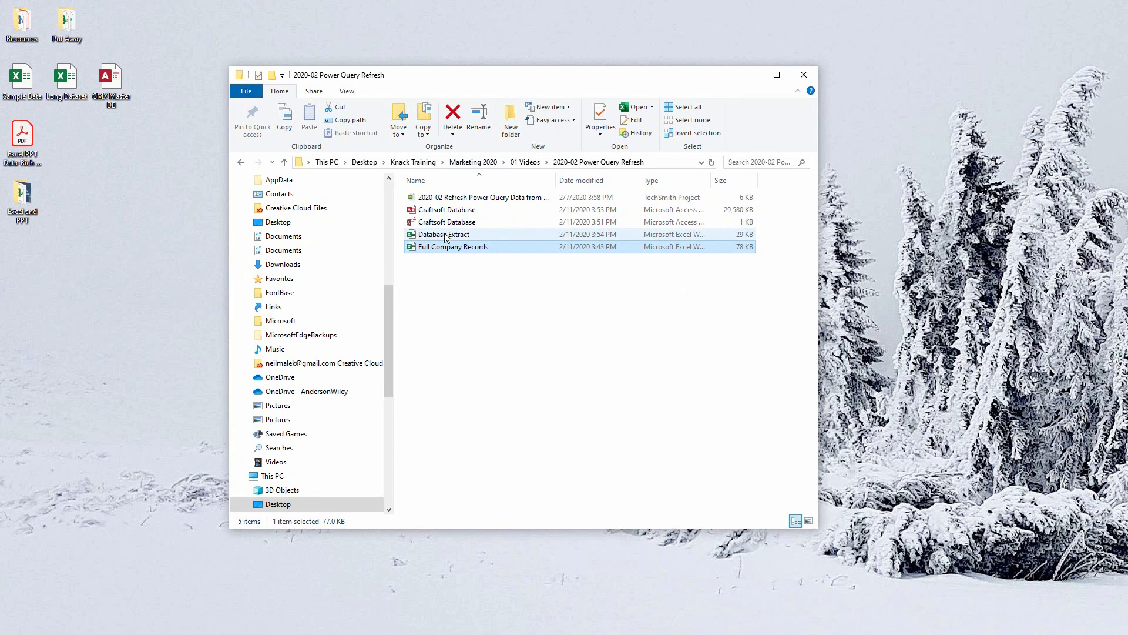
pyautogui.moveTo(444, 236)
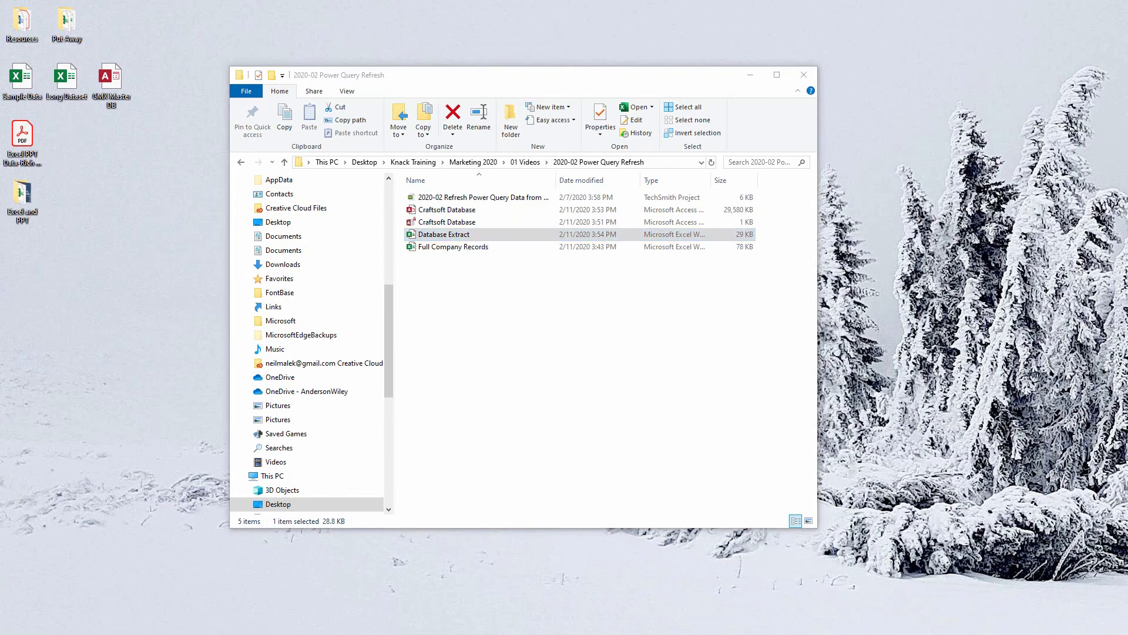
# Reopen the Database Extract workbook from File Explorer and enable its external data content.
pyautogui.doubleClick(444, 234)
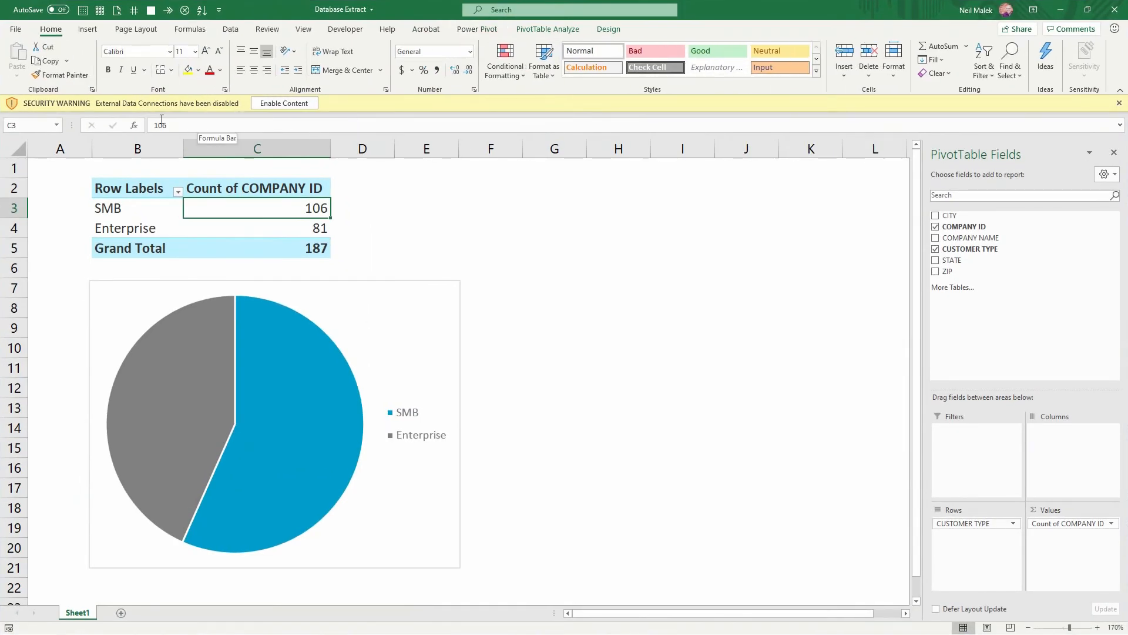
pyautogui.click(284, 103)
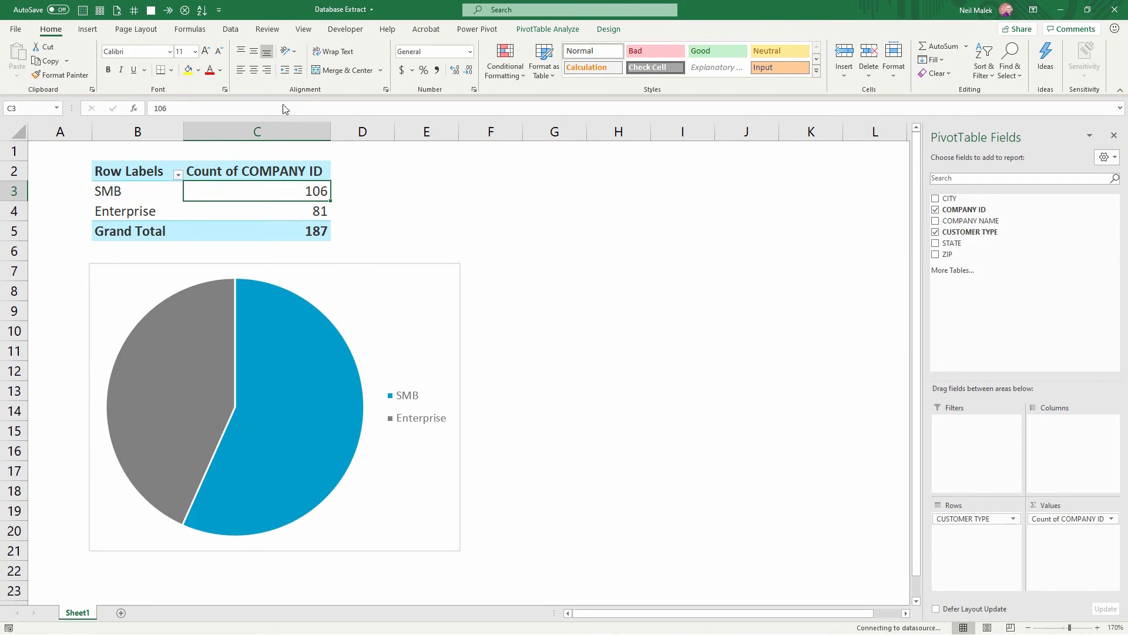